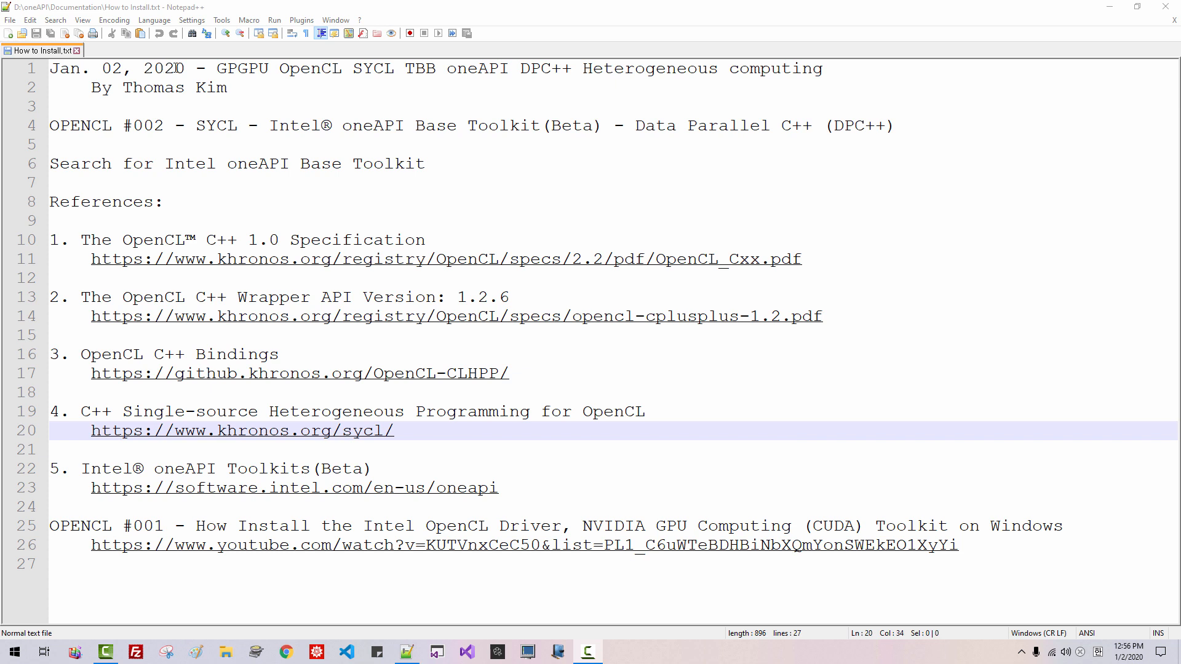
Select the episode number 002 in the How to Install notes
{"action": "double_click", "coordinate": [143, 126]}
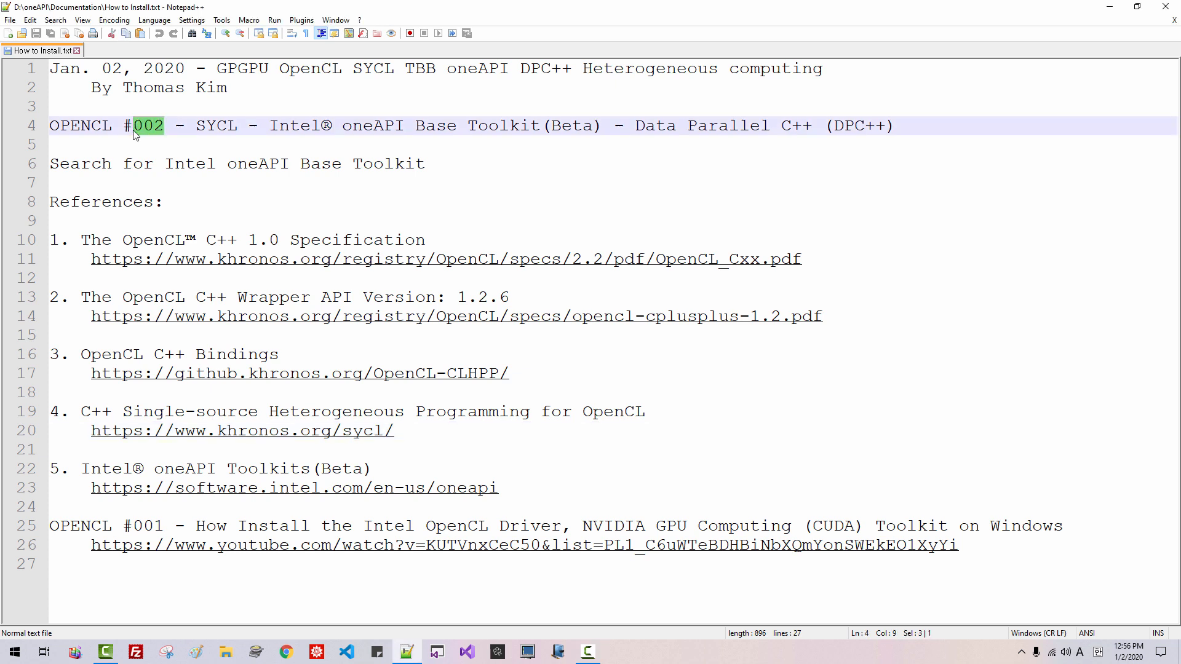
{"action": "mouse_move", "coordinate": [296, 66]}
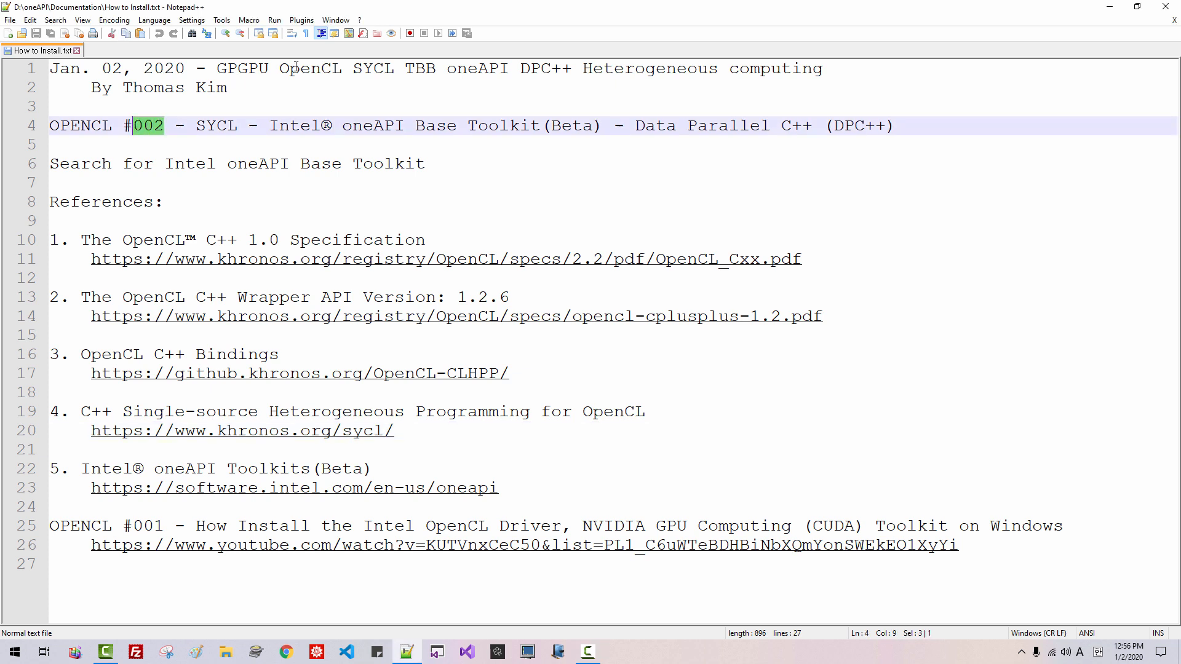
{"action": "mouse_move", "coordinate": [413, 75]}
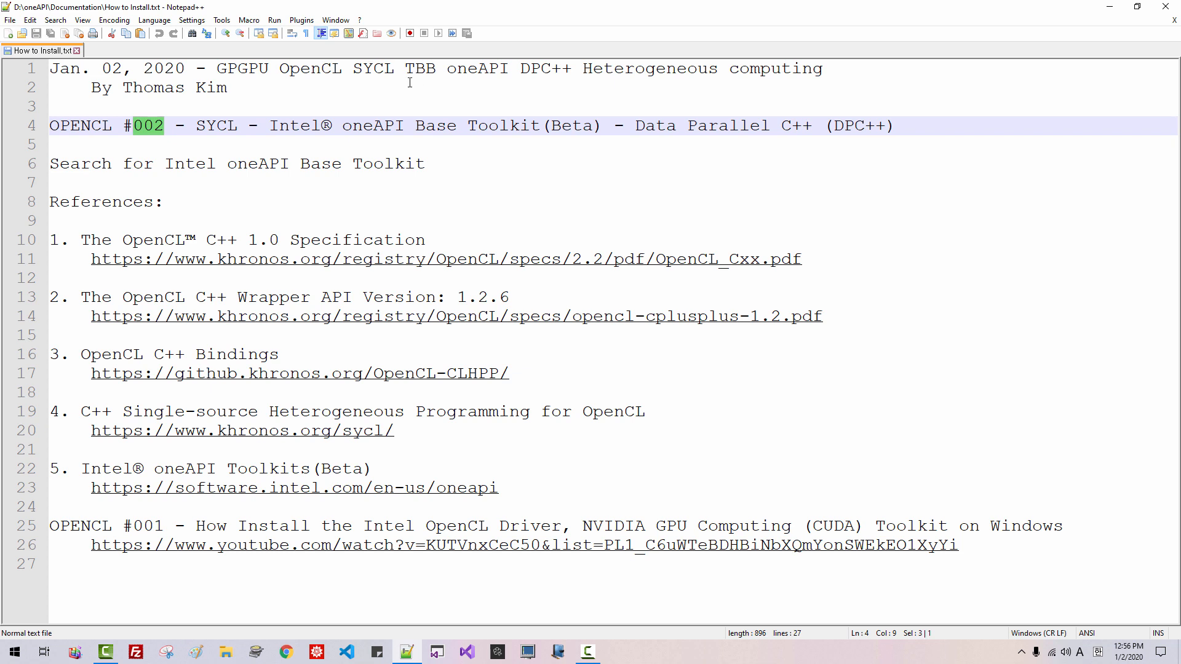
{"action": "mouse_move", "coordinate": [290, 125]}
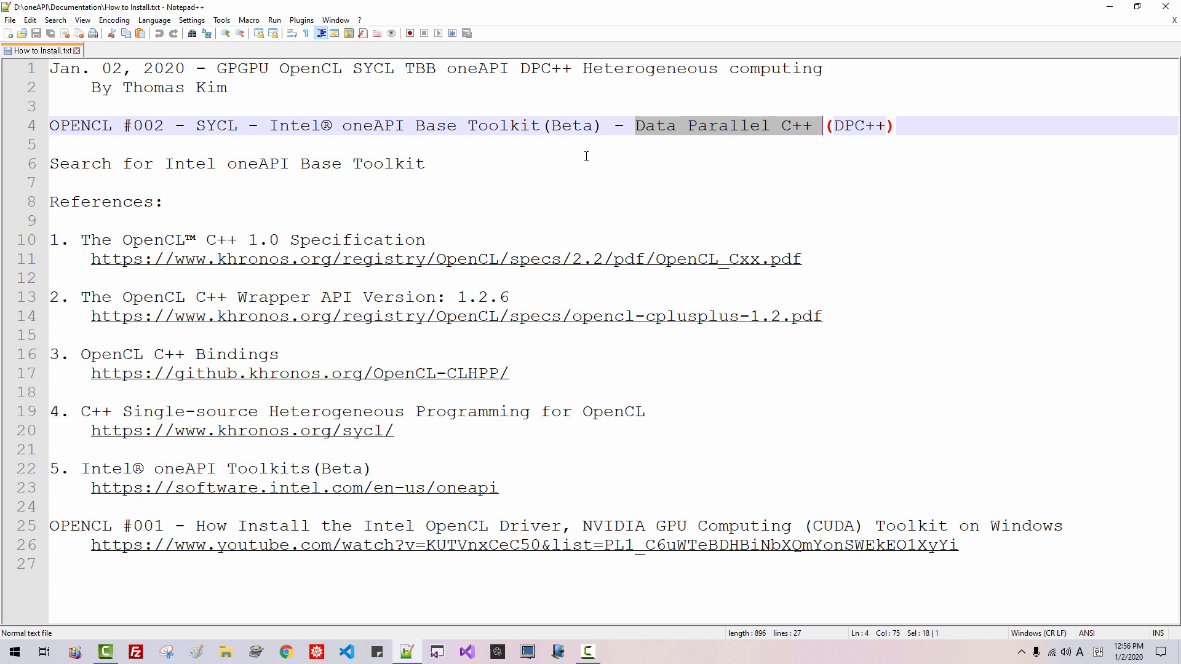
{"action": "mouse_move", "coordinate": [319, 264]}
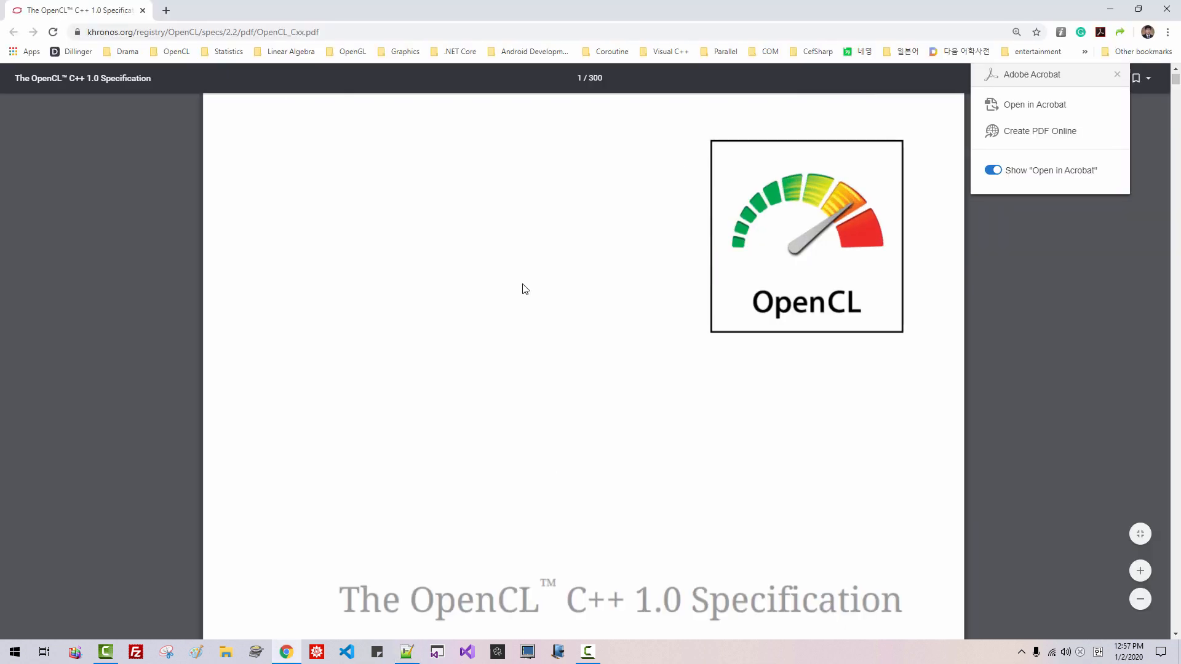
Scroll the OpenCL C++ spec PDF and bring up the SYCL Overview page
{"action": "scroll", "scroll_direction": "down", "scroll_amount": 3}
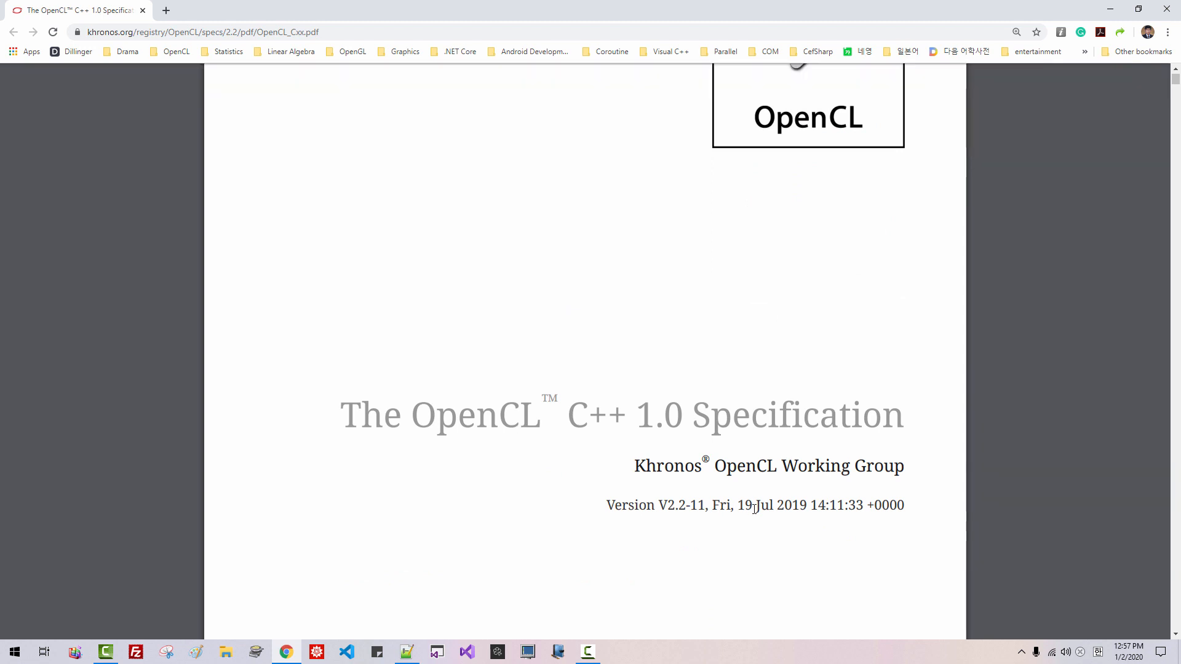
{"action": "double_click", "coordinate": [779, 506]}
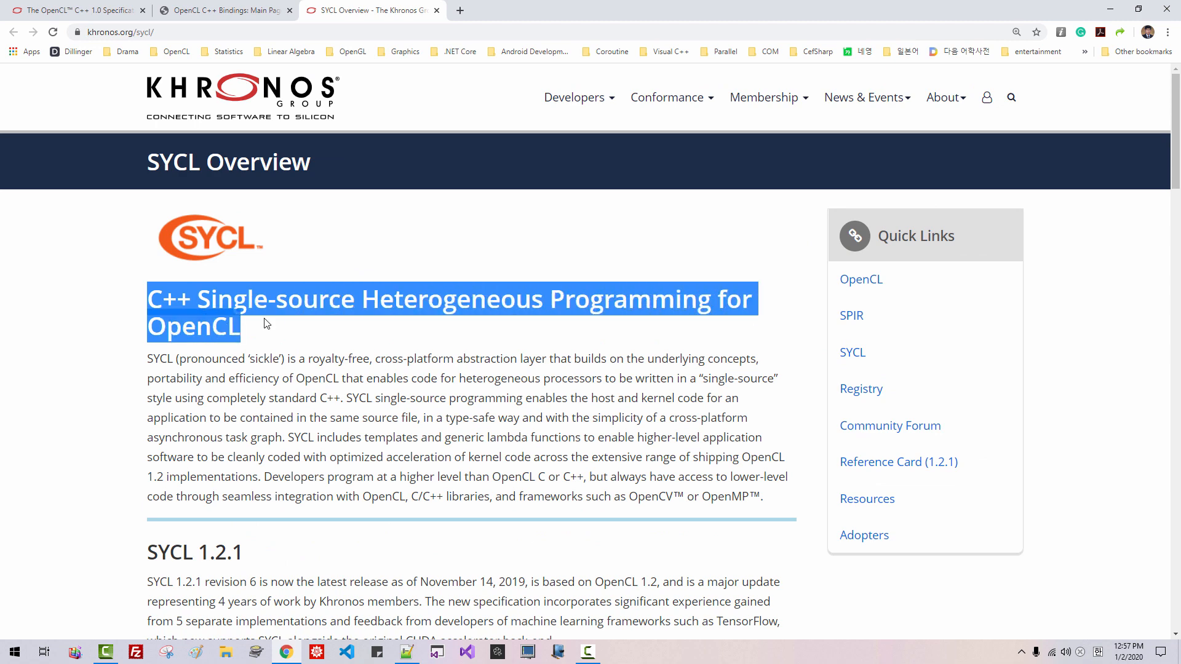
{"action": "left_click", "coordinate": [587, 652]}
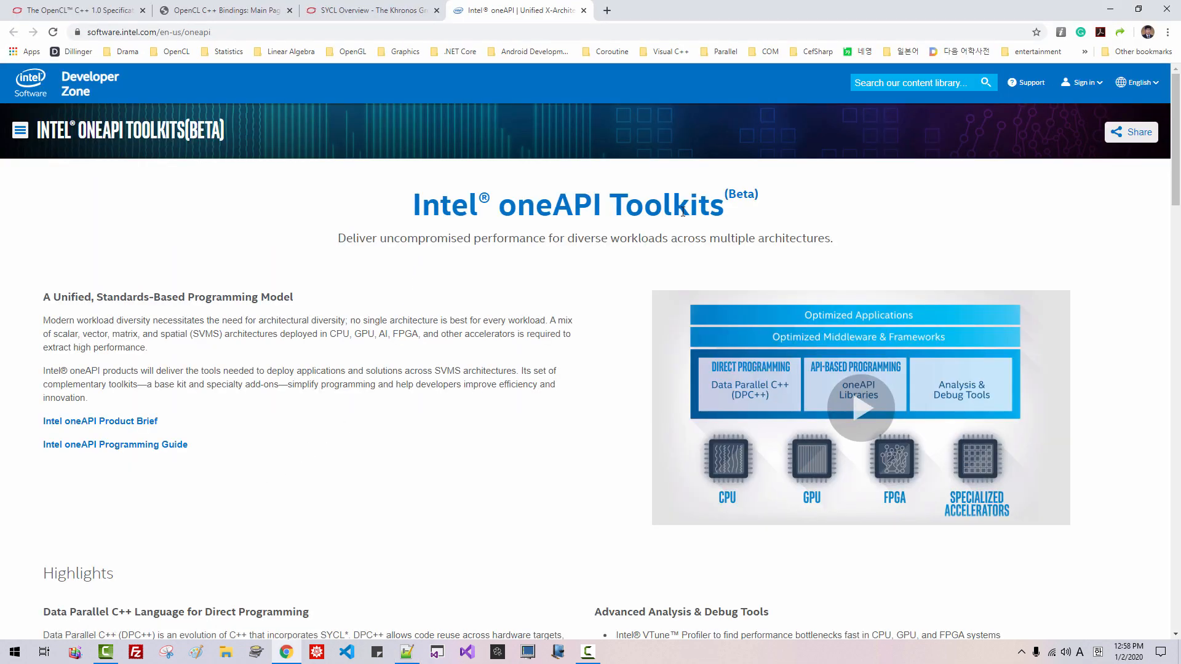
Highlight the DPC++ sentence and the word SYCL on the oneAPI page, then return to the notes
{"action": "scroll", "scroll_direction": "down", "scroll_amount": 3}
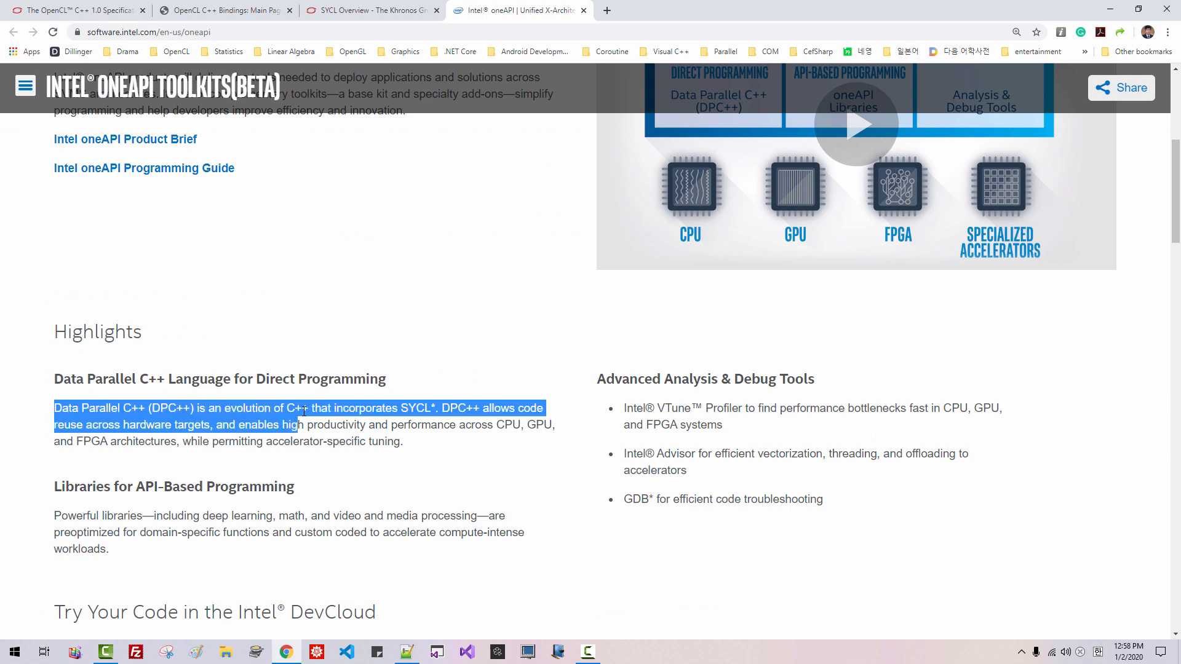
{"action": "left_click", "coordinate": [348, 407]}
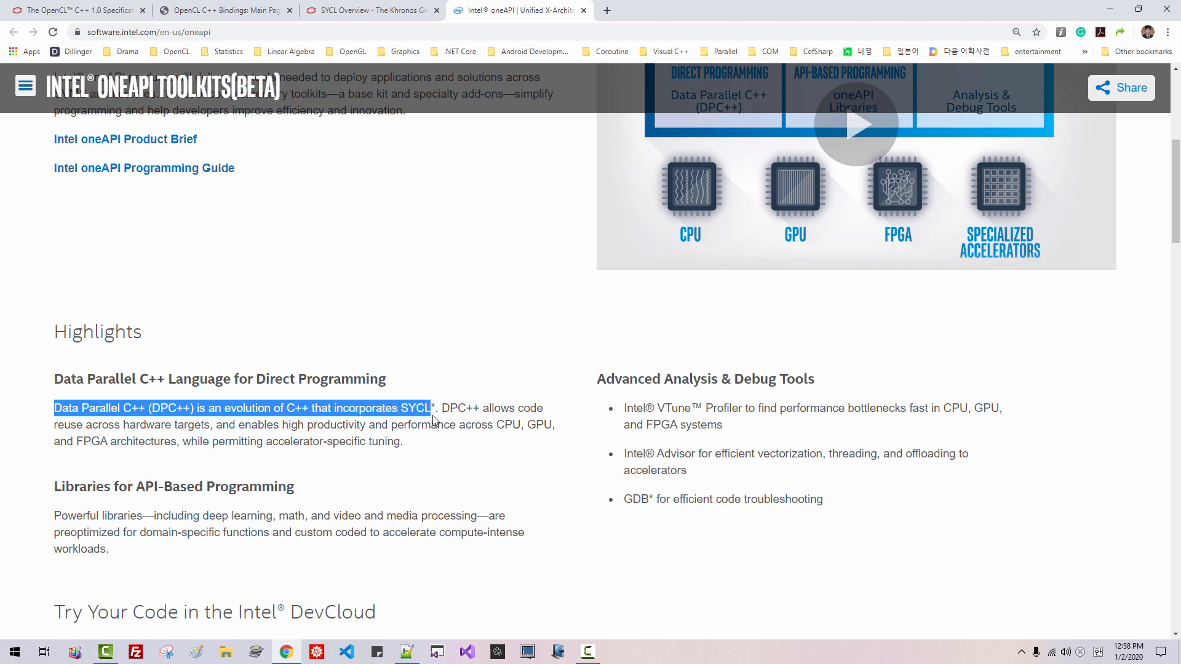
{"action": "left_click", "coordinate": [404, 409]}
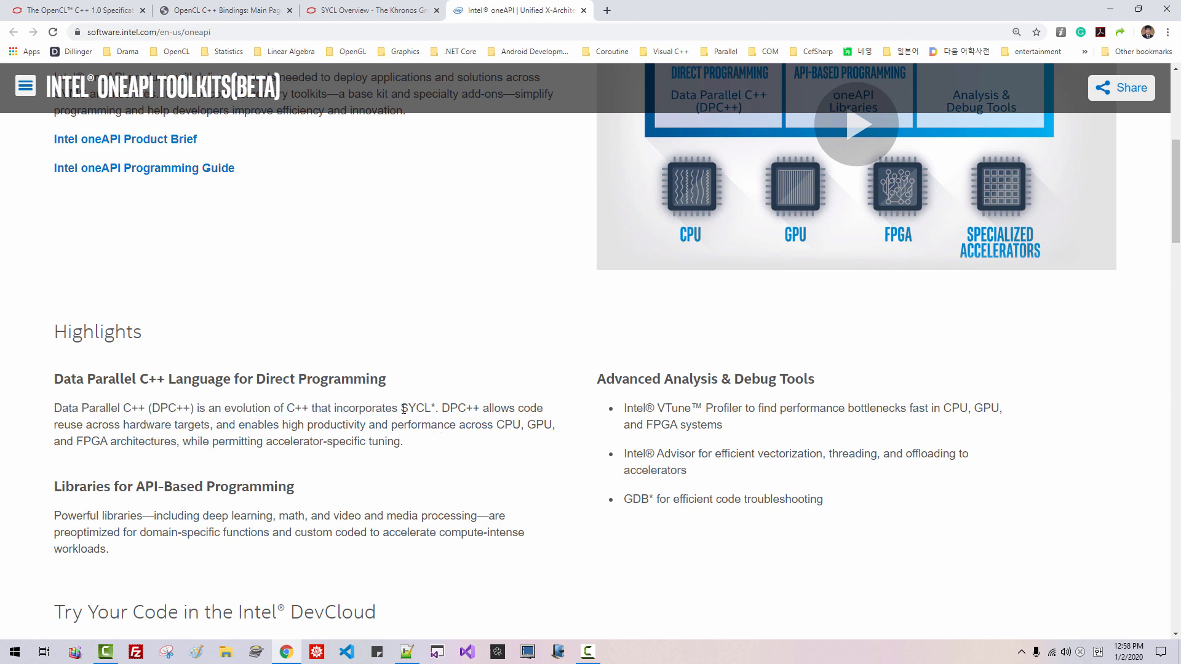
{"action": "double_click", "coordinate": [418, 408]}
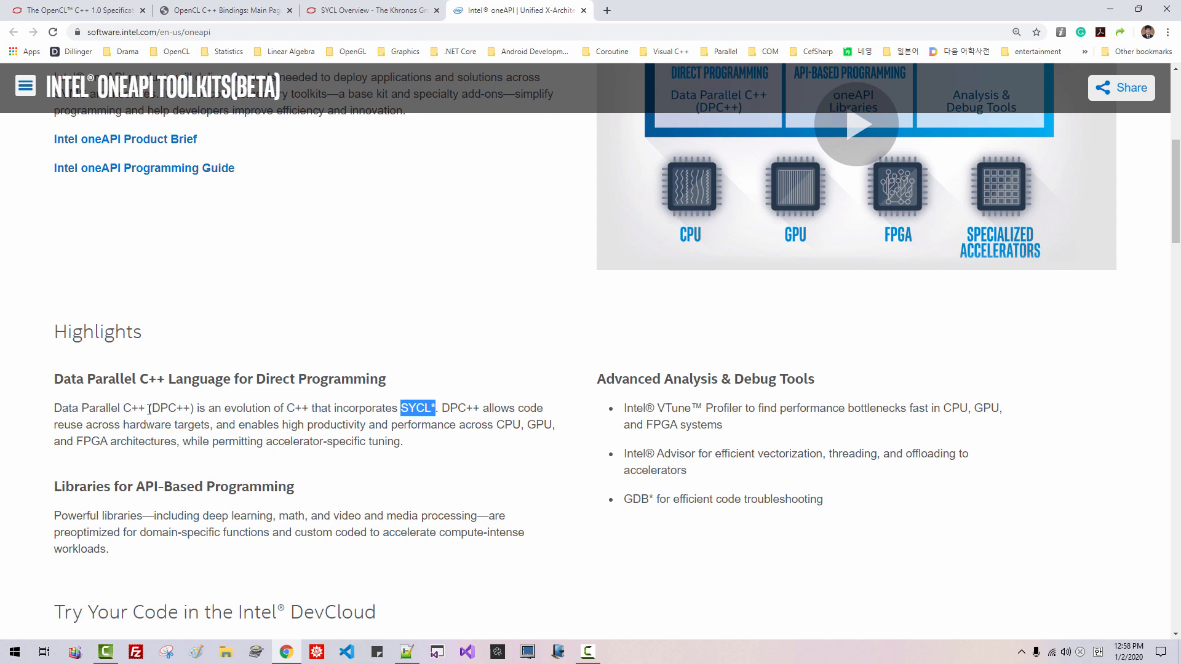
{"action": "left_click", "coordinate": [406, 652]}
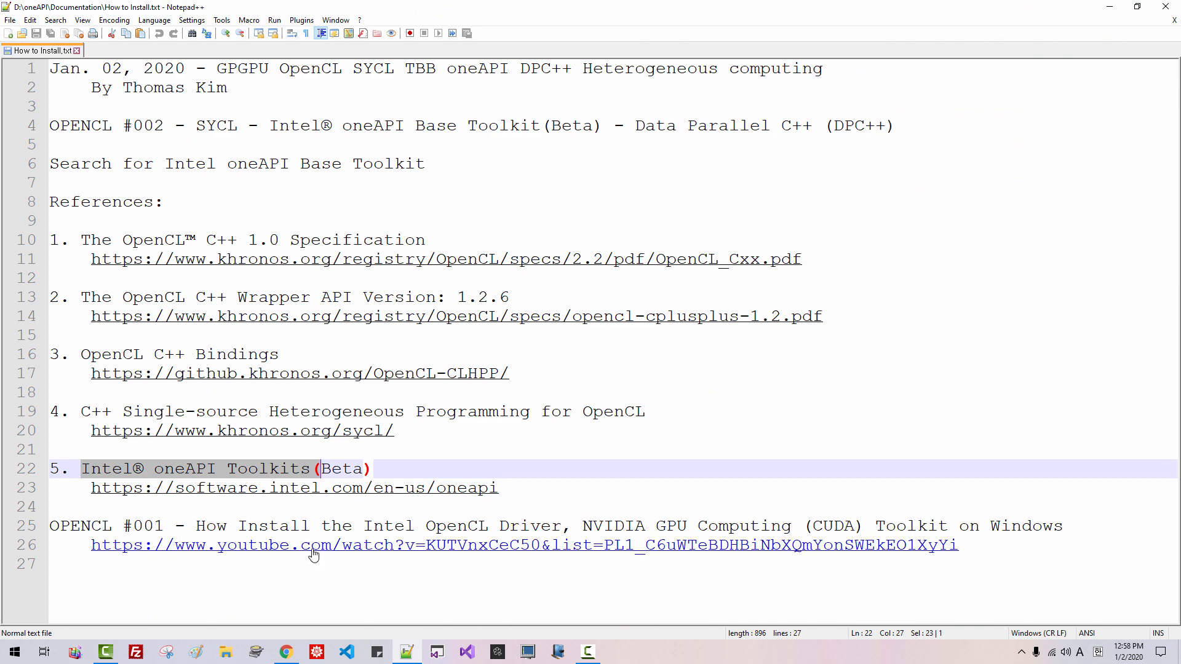
Open the OPENCL #001 YouTube link from line 26 of the notes
{"action": "left_click", "coordinate": [301, 545]}
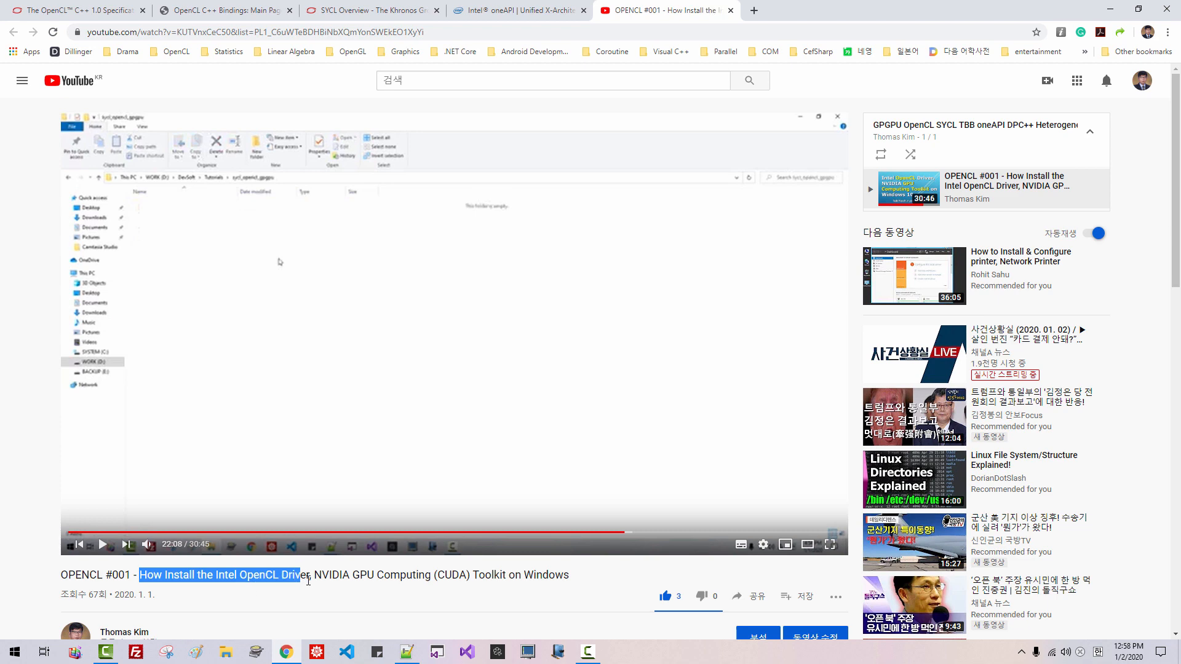
Clear the highlighted video title before searching for the Intel oneAPI Base Toolkit
{"action": "left_click", "coordinate": [585, 652]}
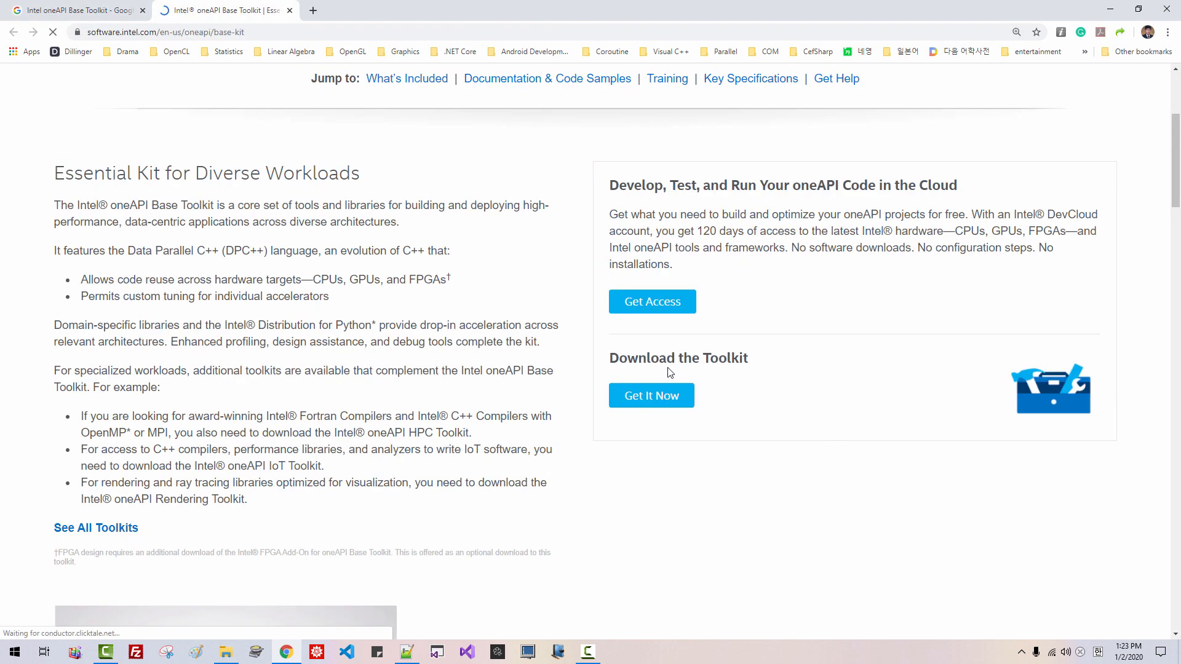
Choose Windows as the operating system on the Base Toolkit Get It Now page
{"action": "left_click", "coordinate": [651, 395]}
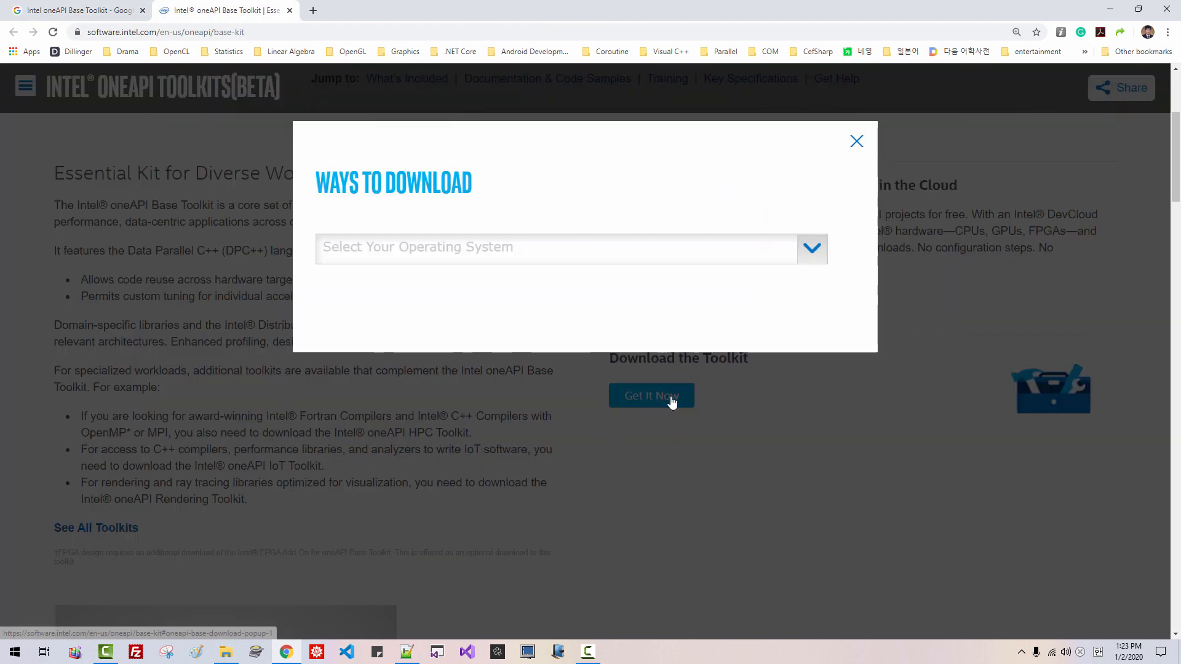
{"action": "left_click", "coordinate": [560, 248]}
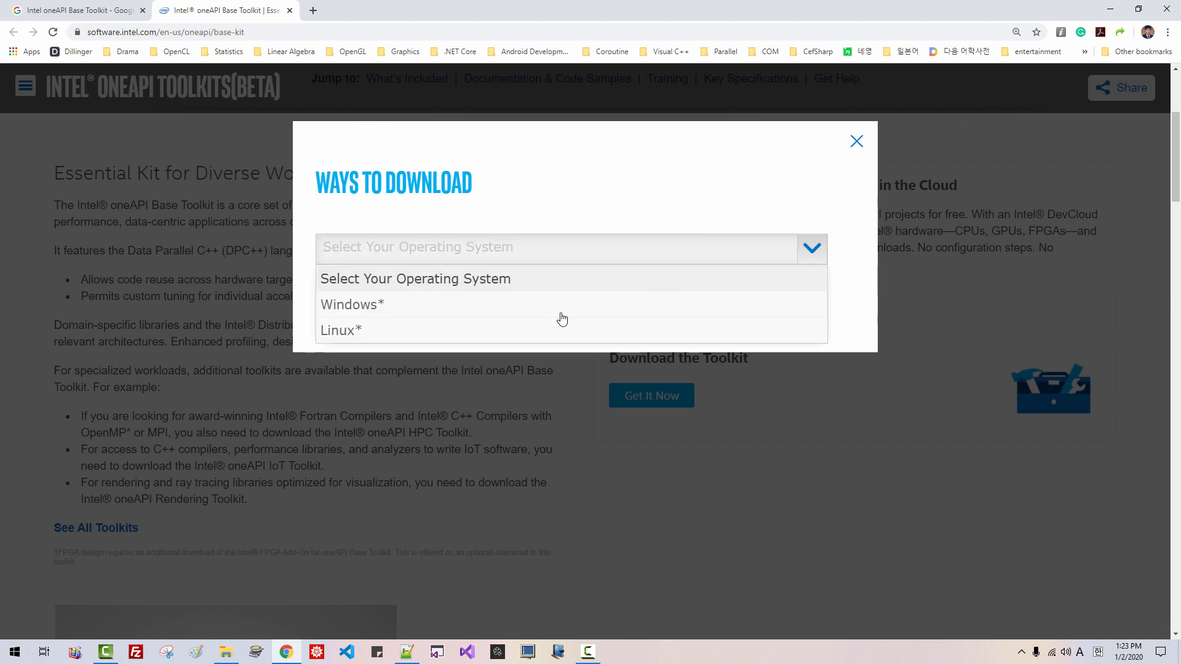
{"action": "left_click", "coordinate": [352, 304]}
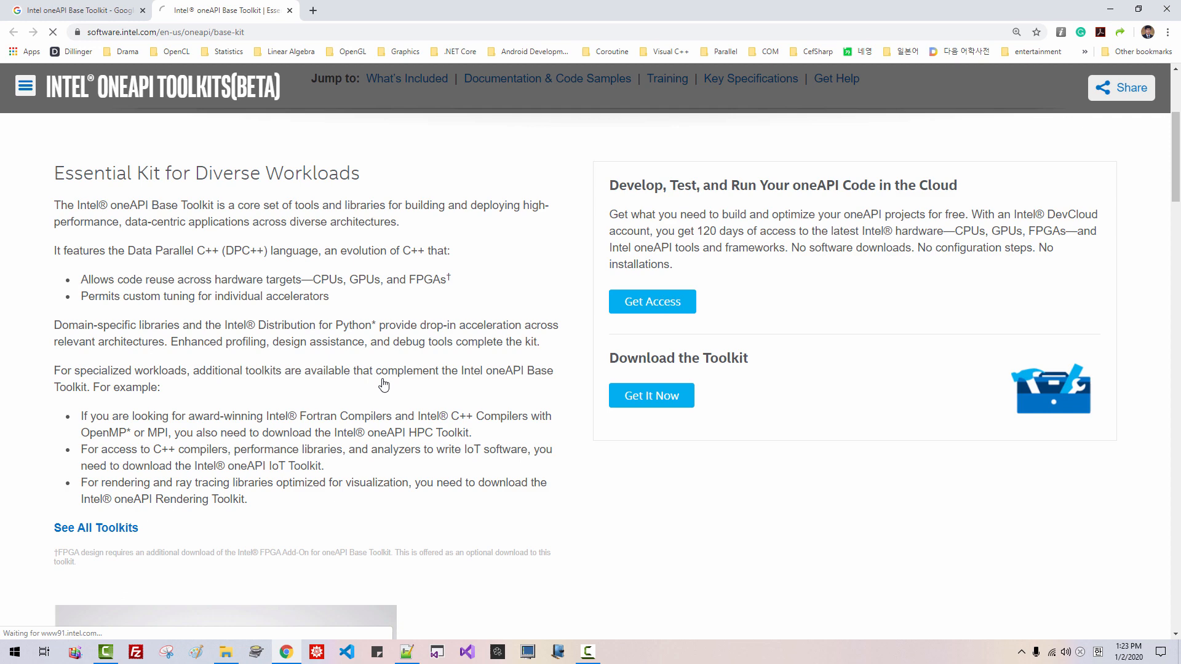
{"action": "left_click", "coordinate": [650, 395]}
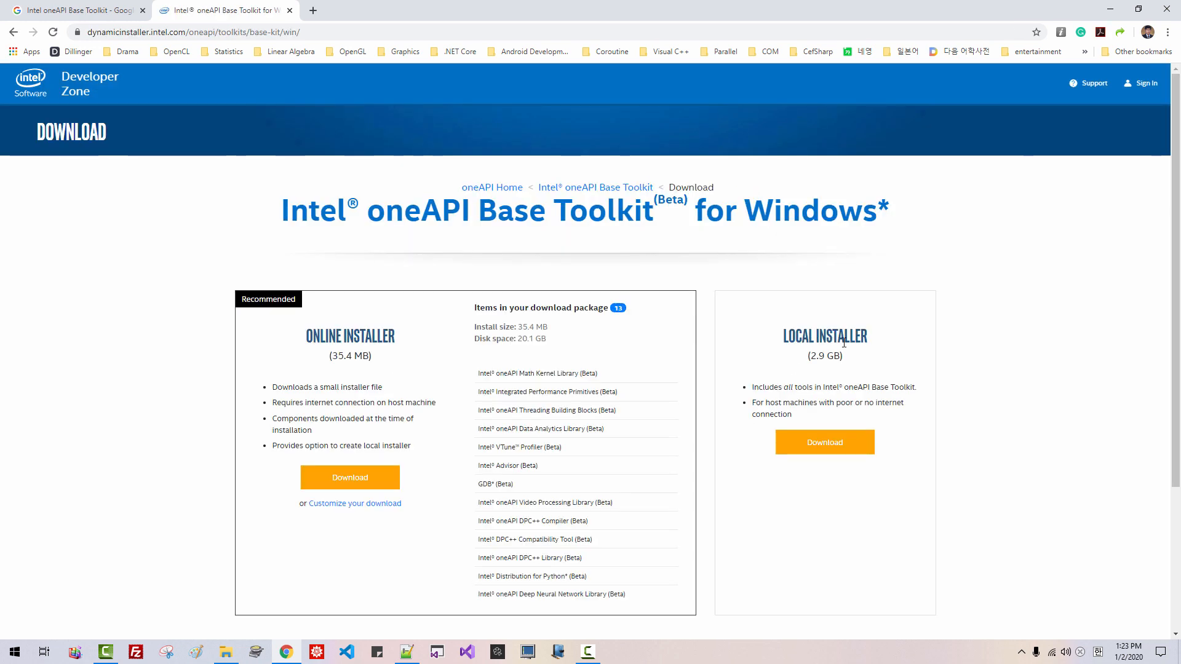
{"action": "mouse_move", "coordinate": [824, 442]}
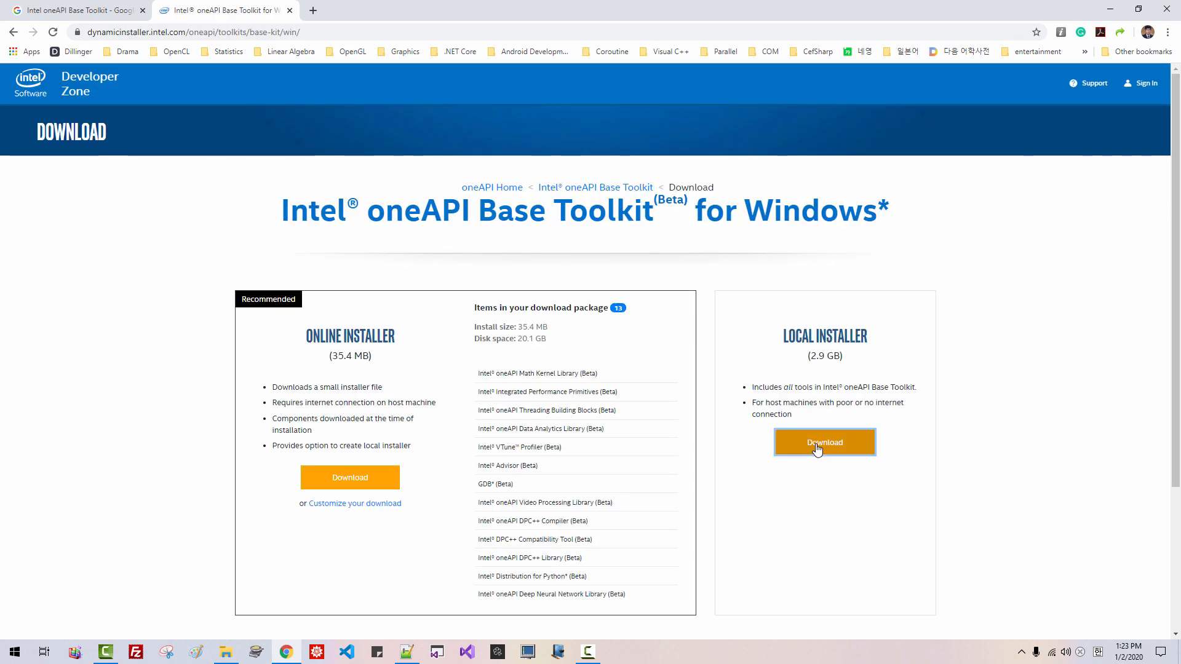
Start the 2.9 GB local installer download after signing in with an Intel account
{"action": "left_click", "coordinate": [824, 442]}
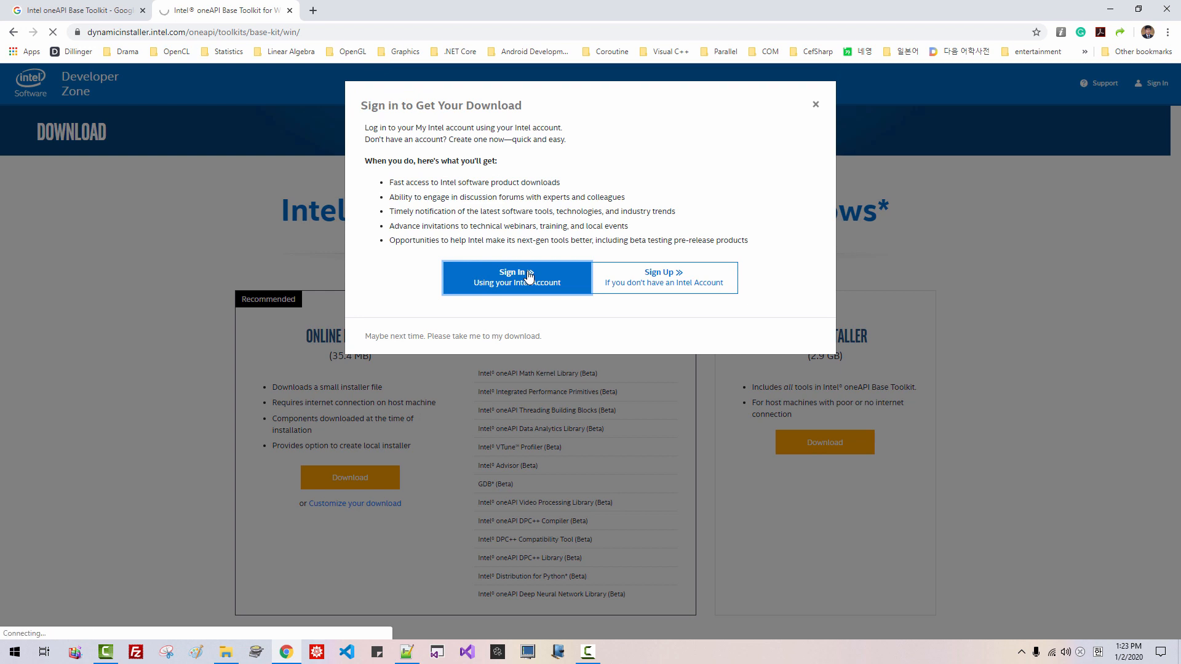
{"action": "left_click", "coordinate": [515, 277]}
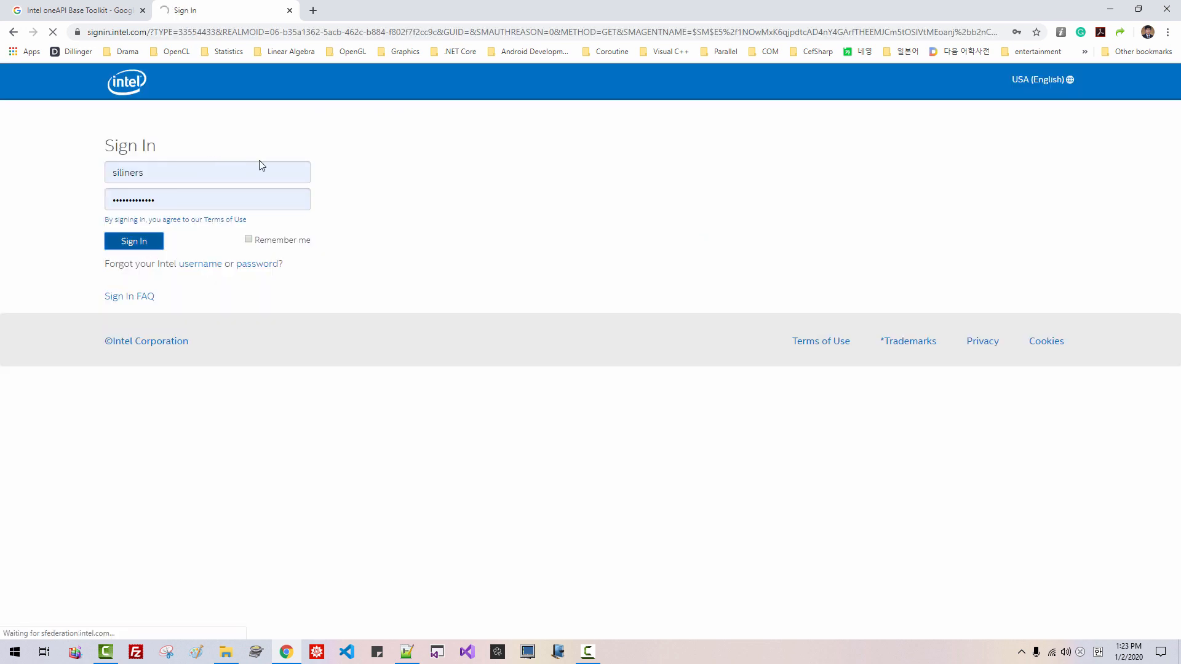
{"action": "left_click", "coordinate": [132, 241]}
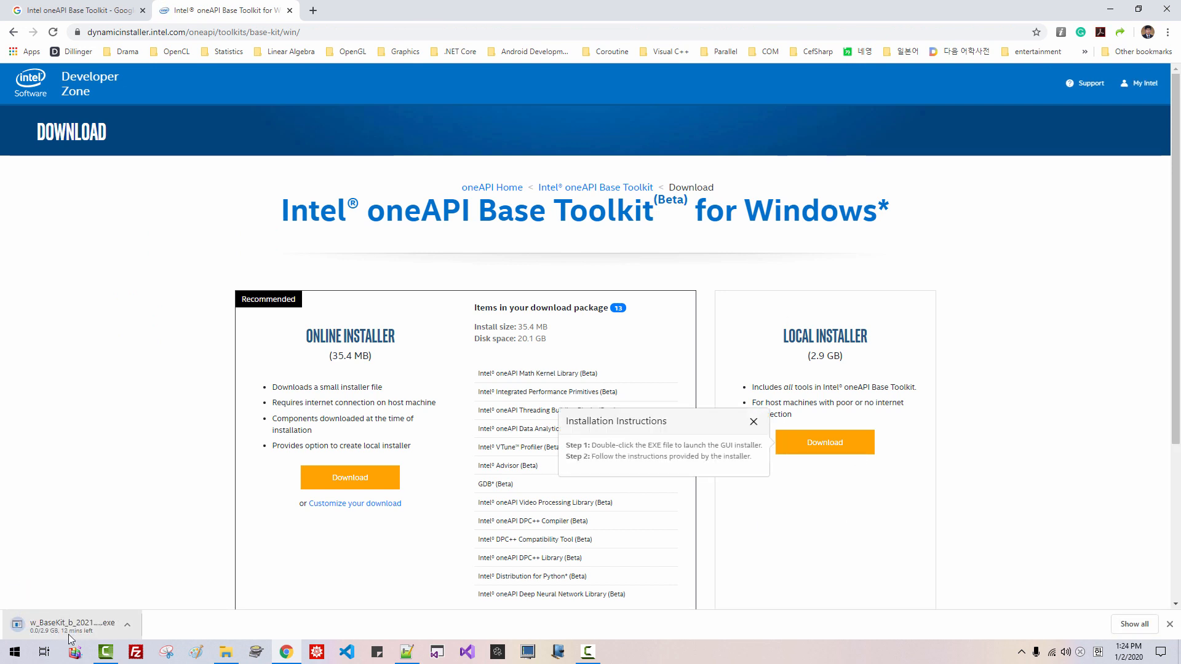
Cancel the running installer download and switch to the Downloads folder
{"action": "left_click", "coordinate": [127, 625]}
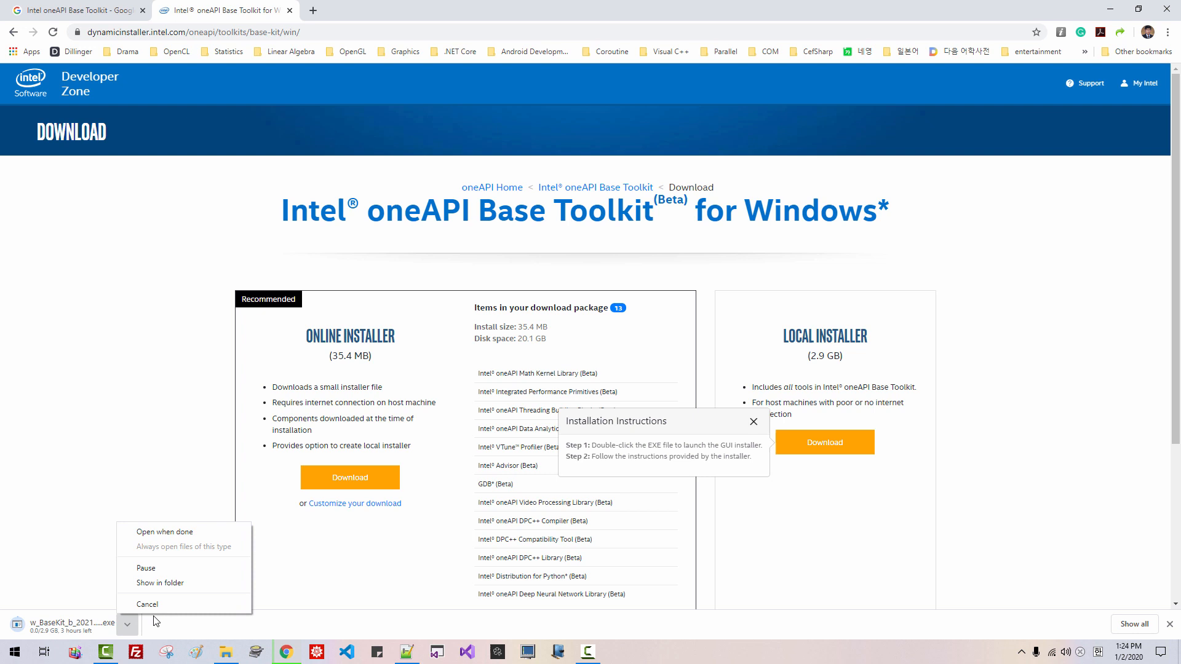
{"action": "left_click", "coordinate": [146, 604]}
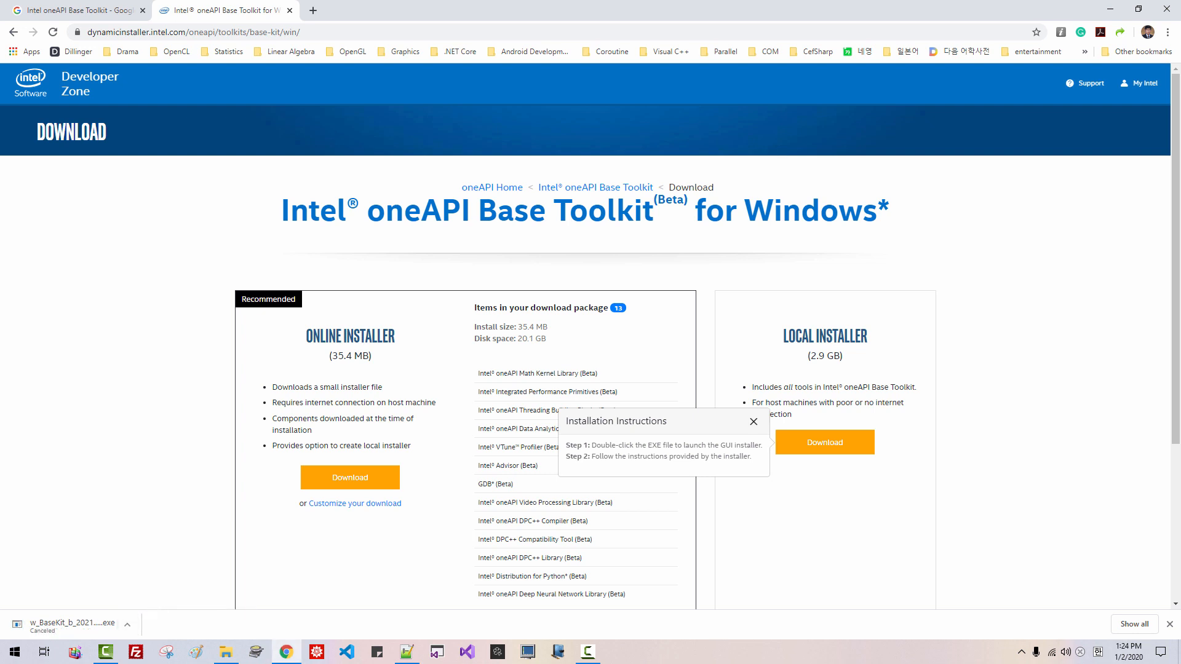
{"action": "left_click", "coordinate": [223, 652]}
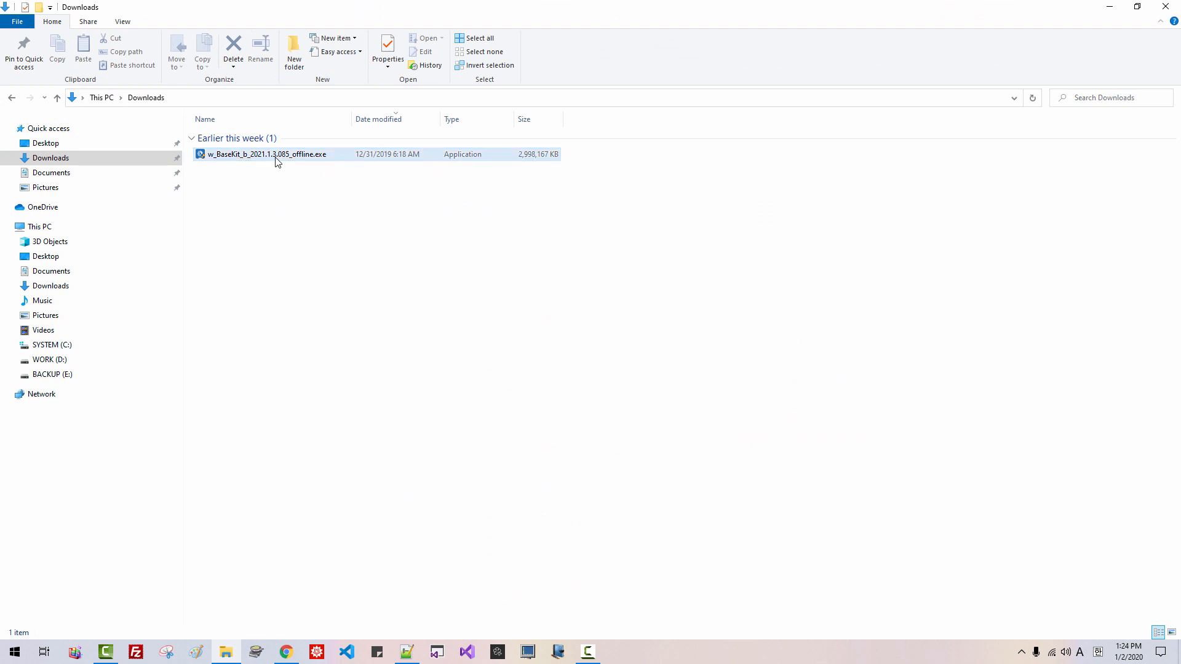
Launch w_BaseKit_b_2021.1.3.085_offline.exe and extract the package to its folder
{"action": "left_click", "coordinate": [267, 155]}
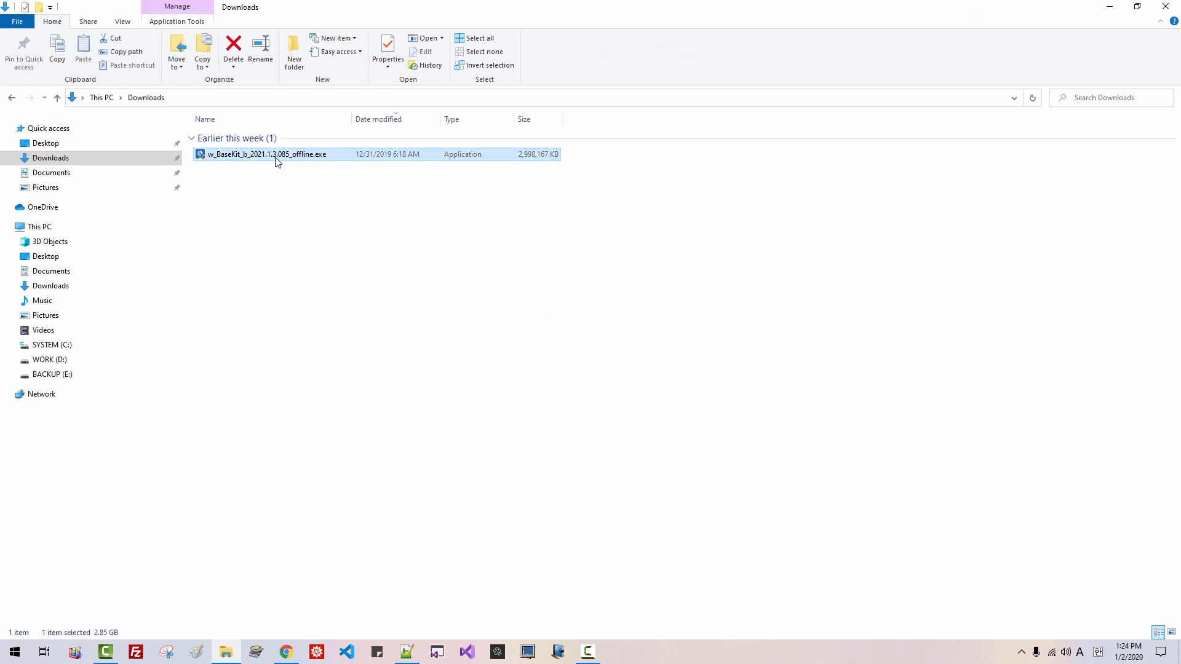
{"action": "double_click", "coordinate": [265, 154]}
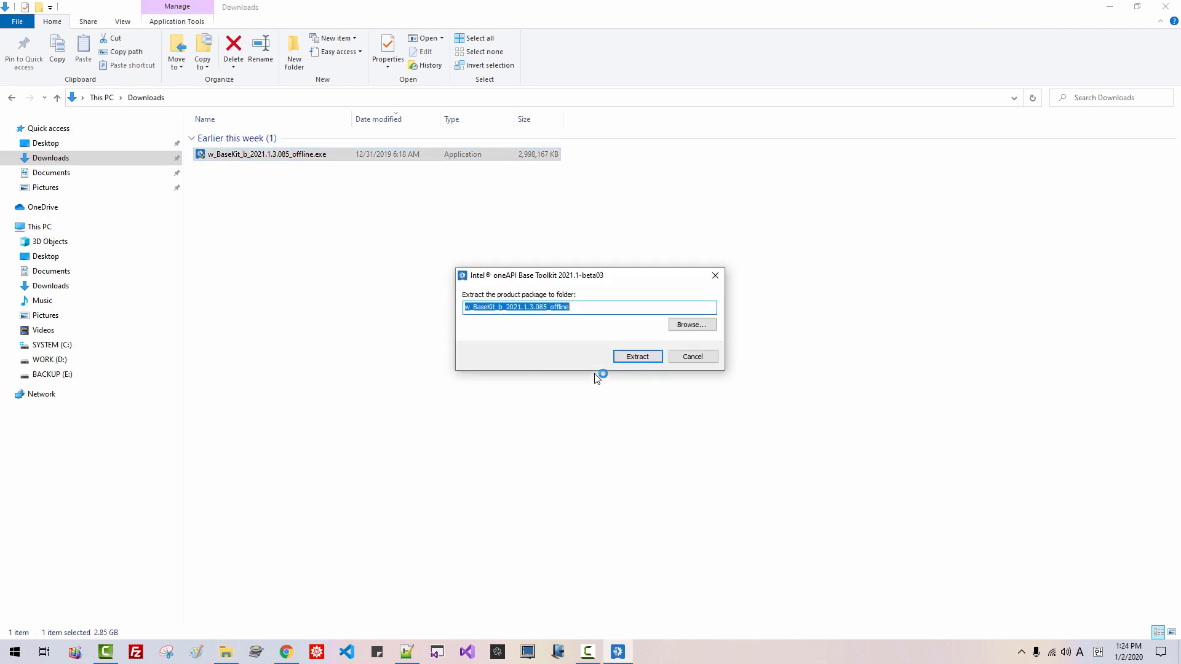
{"action": "left_click", "coordinate": [636, 357]}
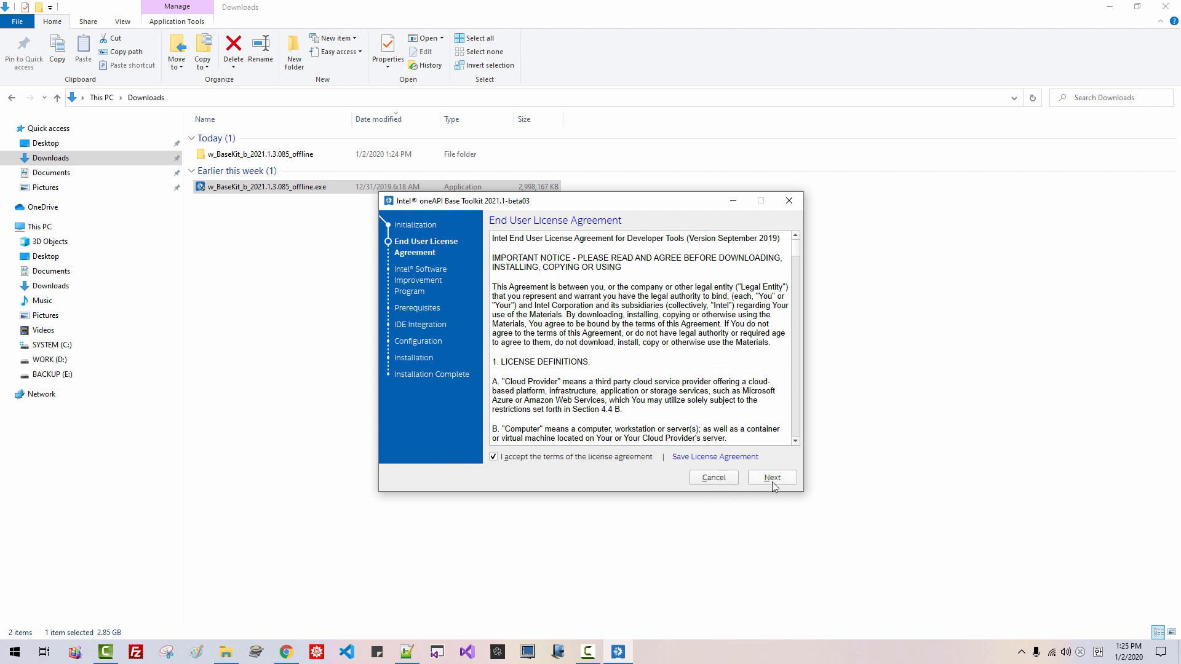
Decline data collection, keep Visual Studio 2019 integration, and start the installation past the driver warning
{"action": "left_click", "coordinate": [771, 477]}
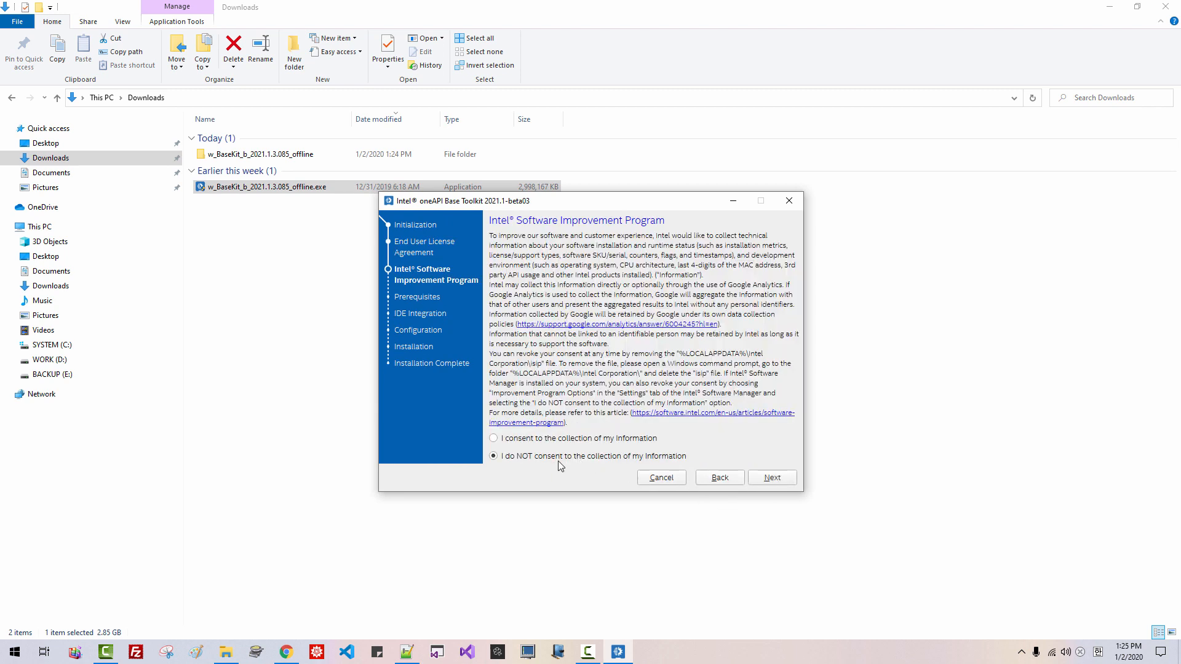
{"action": "mouse_move", "coordinate": [749, 478]}
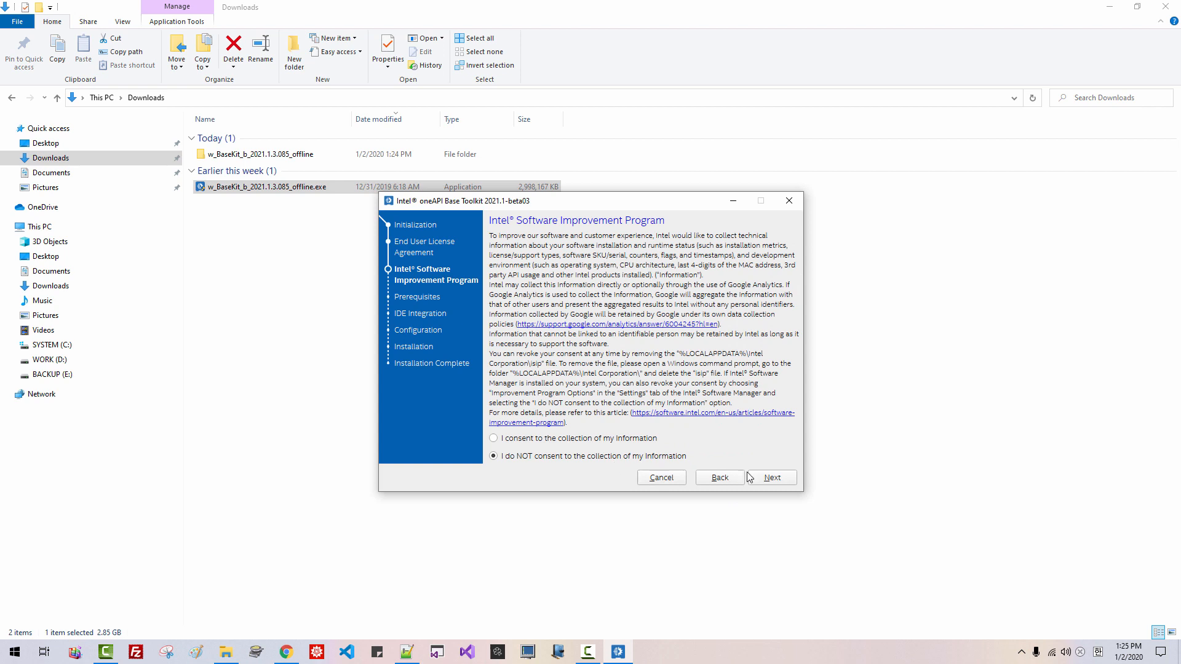
{"action": "left_click", "coordinate": [771, 477]}
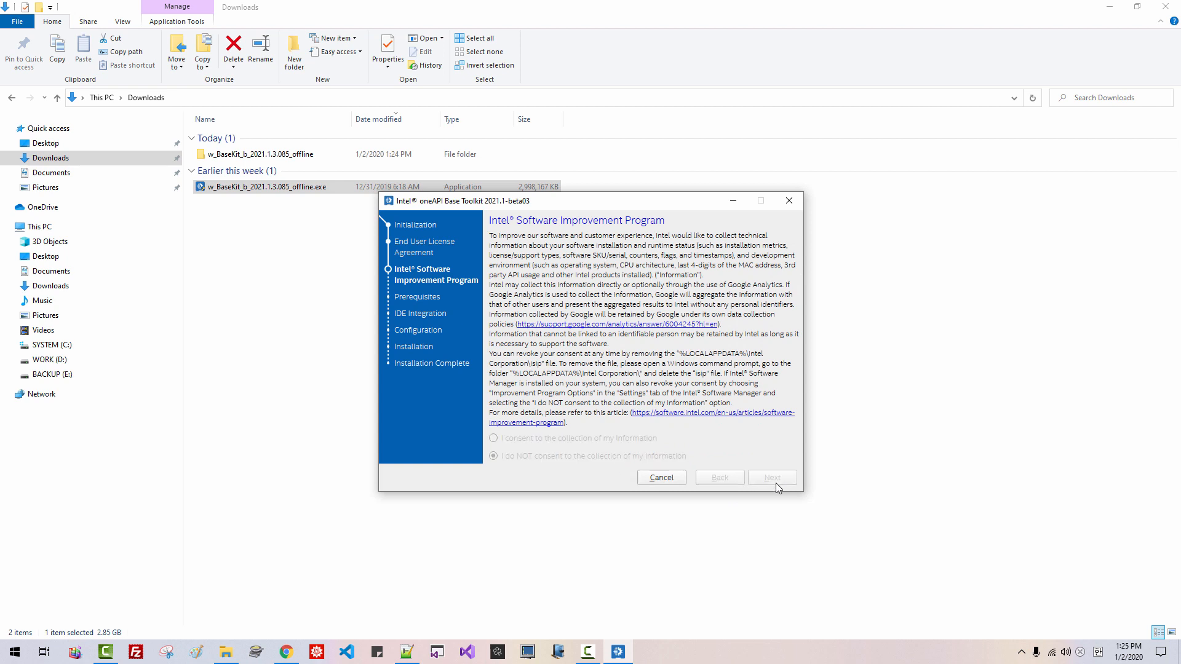
{"action": "left_click", "coordinate": [772, 477]}
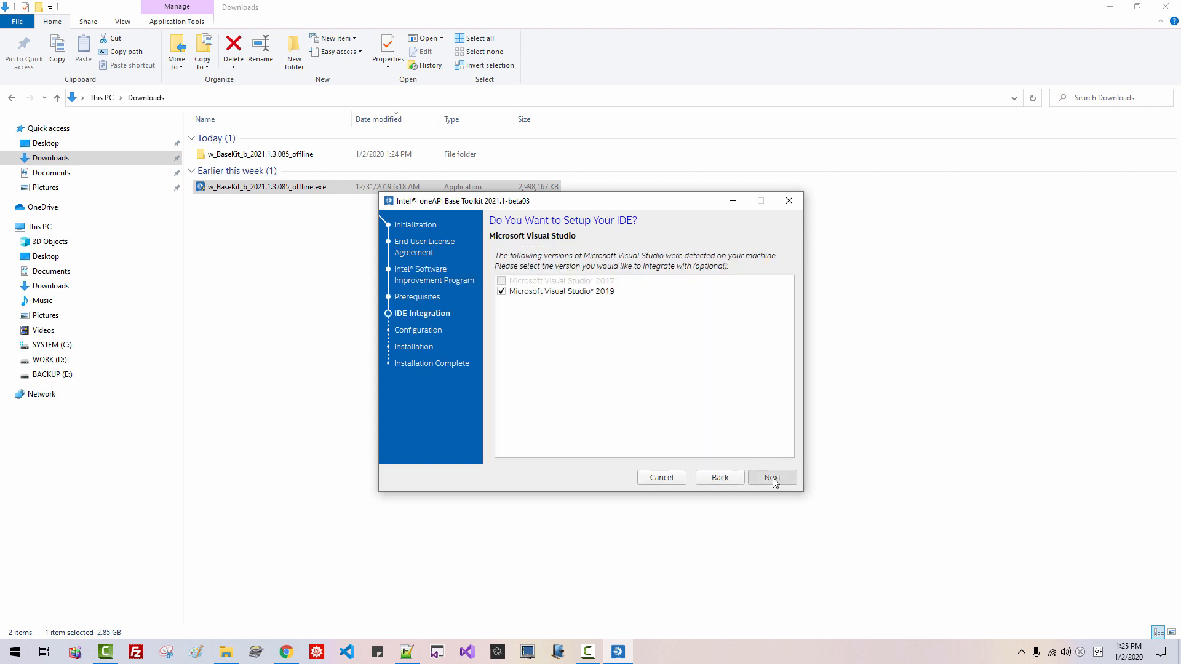
{"action": "left_click", "coordinate": [771, 477]}
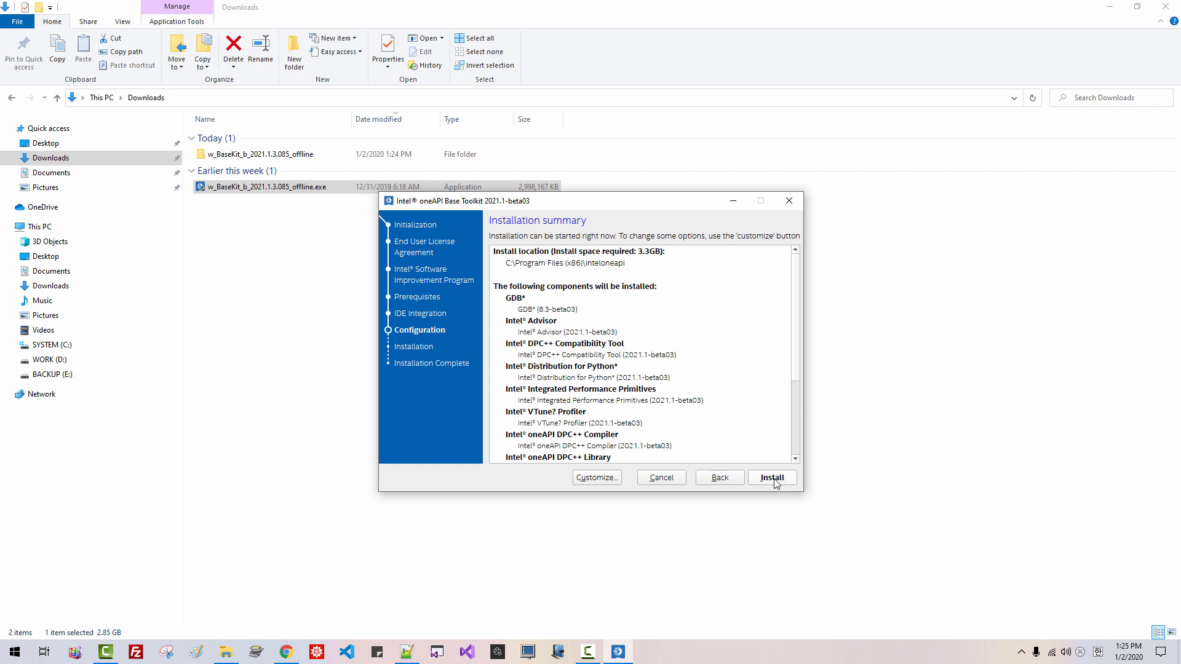
{"action": "left_click", "coordinate": [771, 478]}
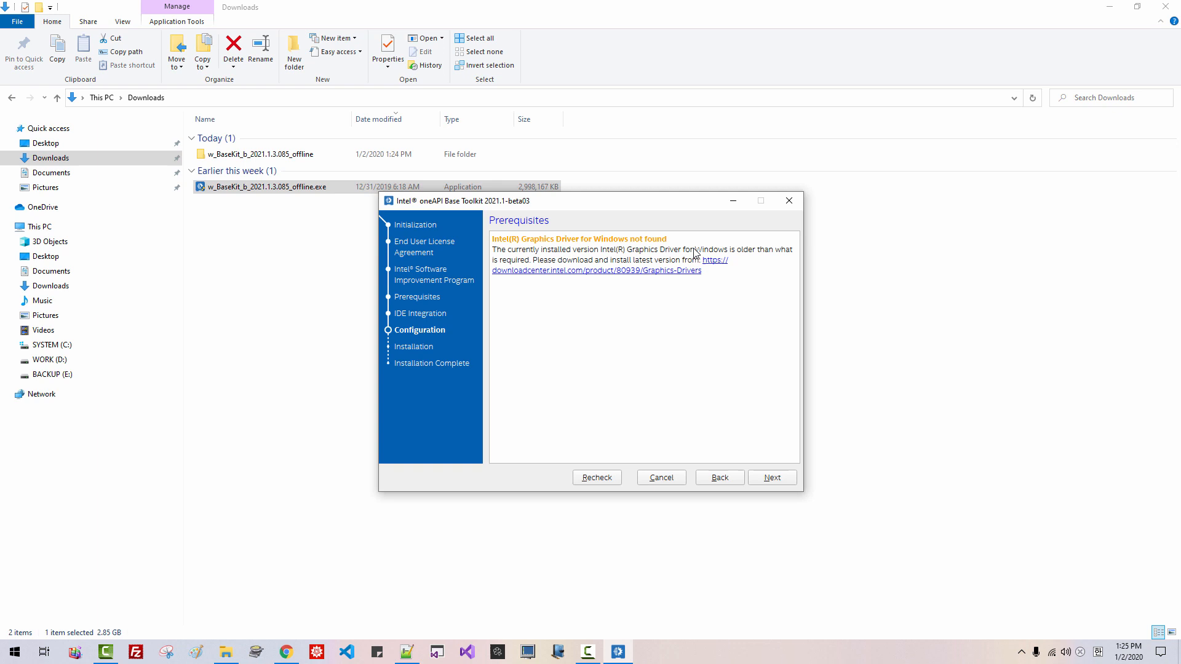
{"action": "mouse_move", "coordinate": [624, 254]}
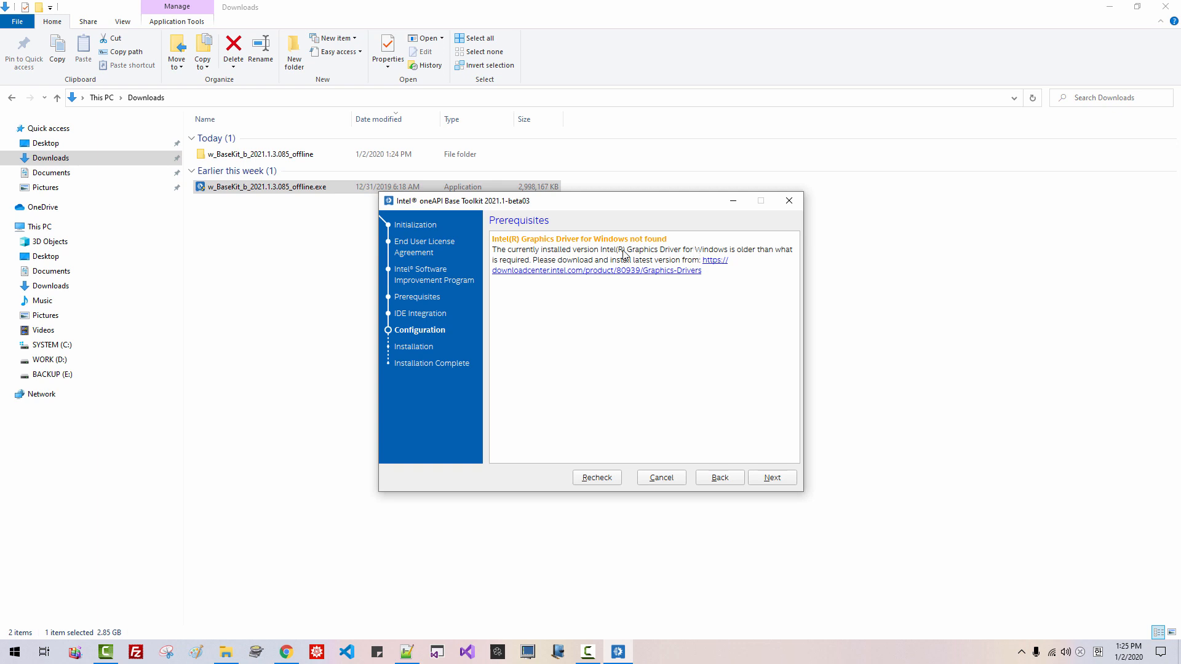
{"action": "mouse_move", "coordinate": [768, 485]}
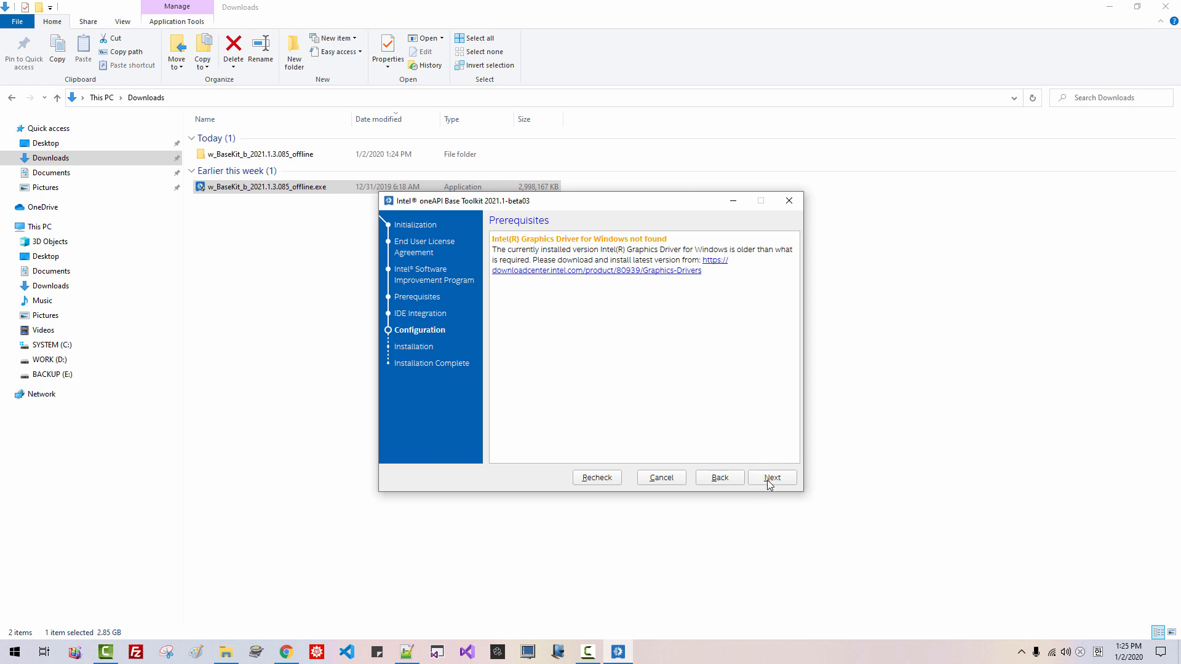
{"action": "left_click", "coordinate": [772, 477]}
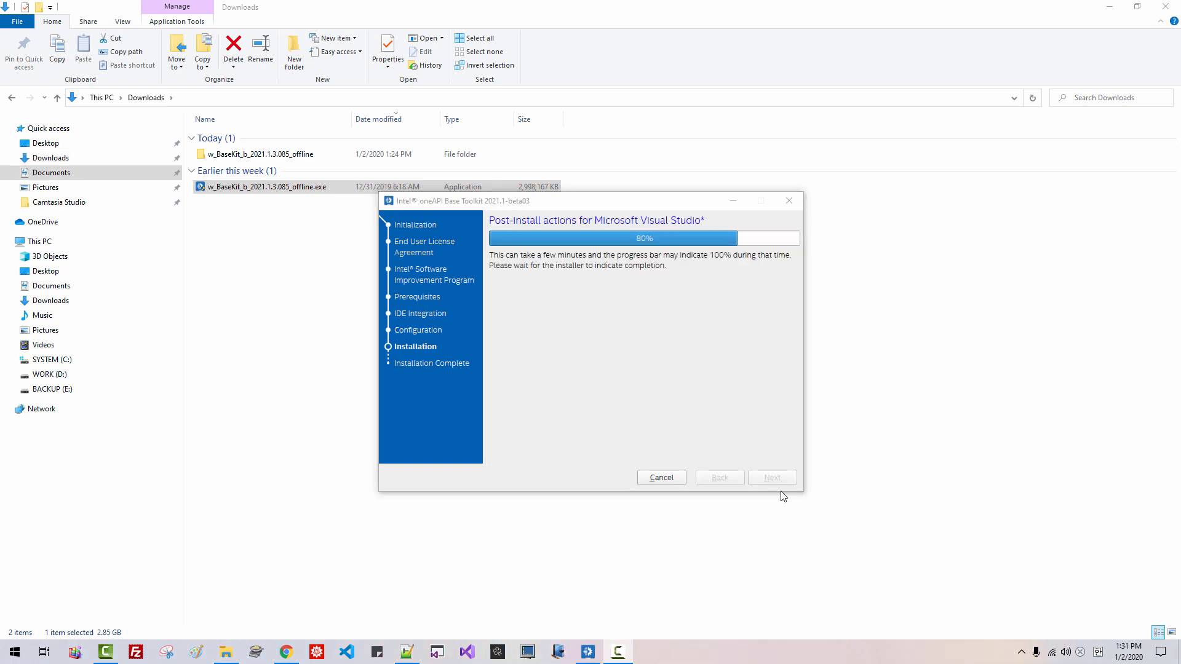
{"action": "mouse_move", "coordinate": [776, 468]}
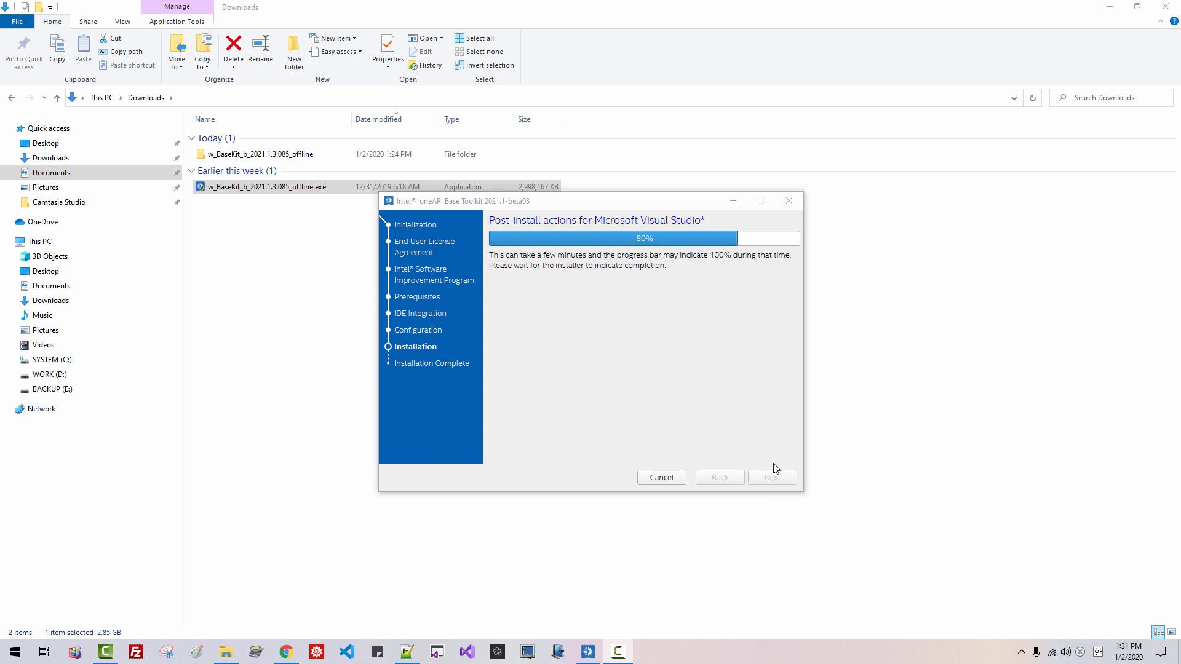
{"action": "mouse_move", "coordinate": [780, 489]}
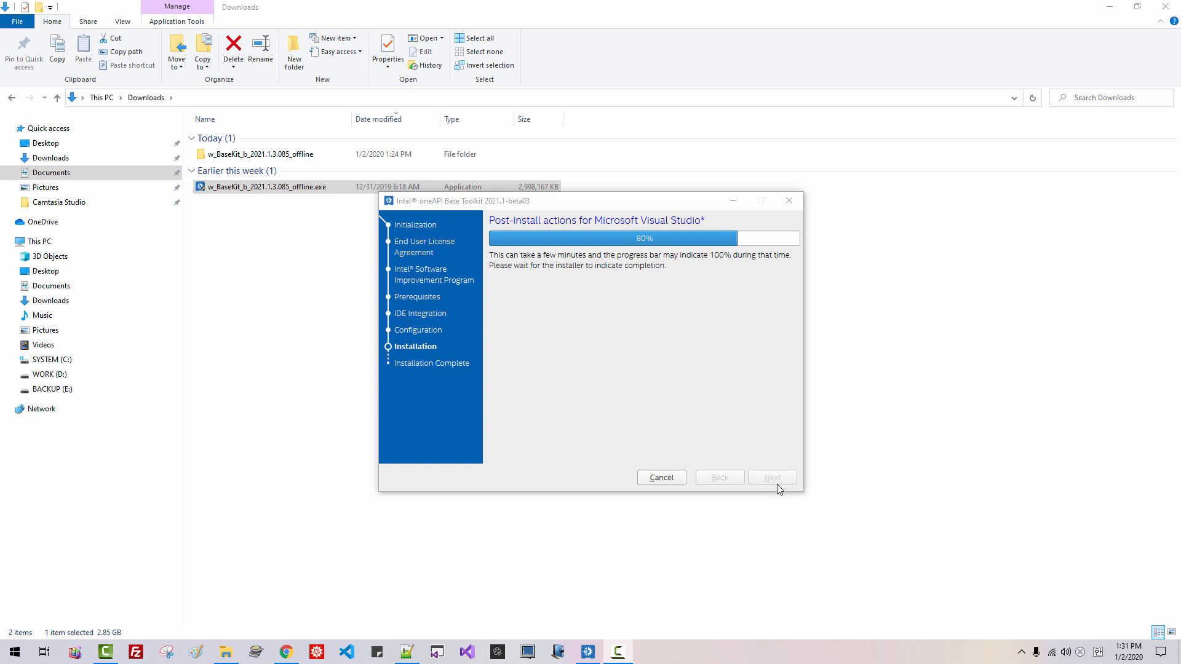
{"action": "mouse_move", "coordinate": [783, 496]}
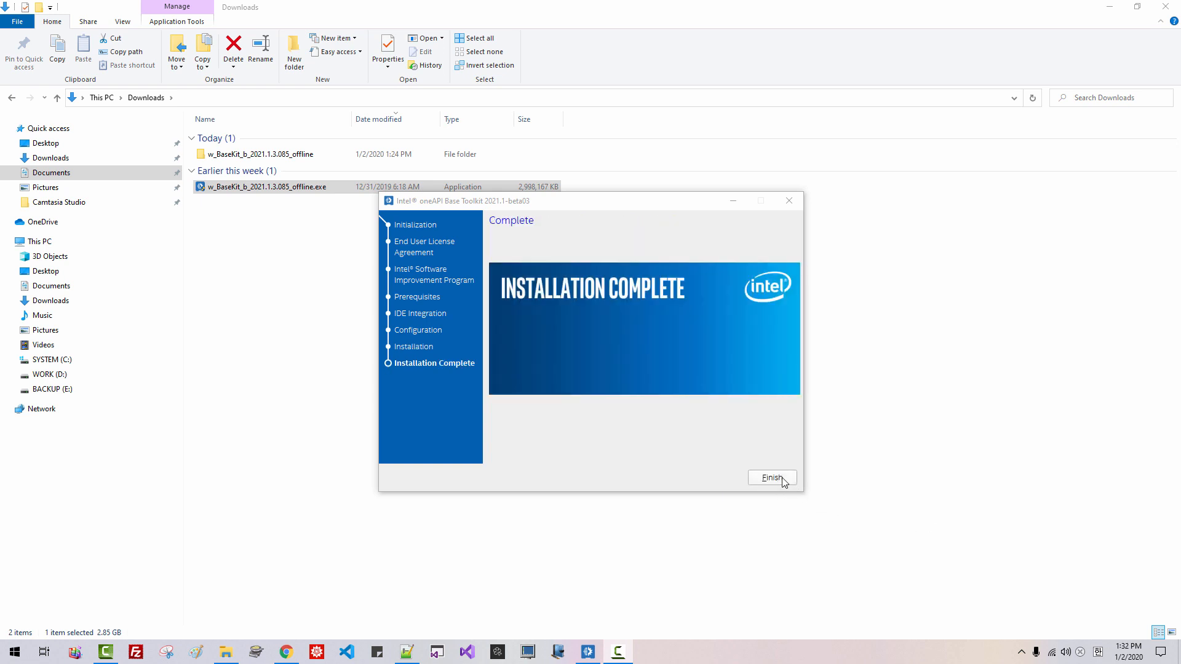
Finish and close the completed Base Toolkit installer
{"action": "left_click", "coordinate": [771, 477]}
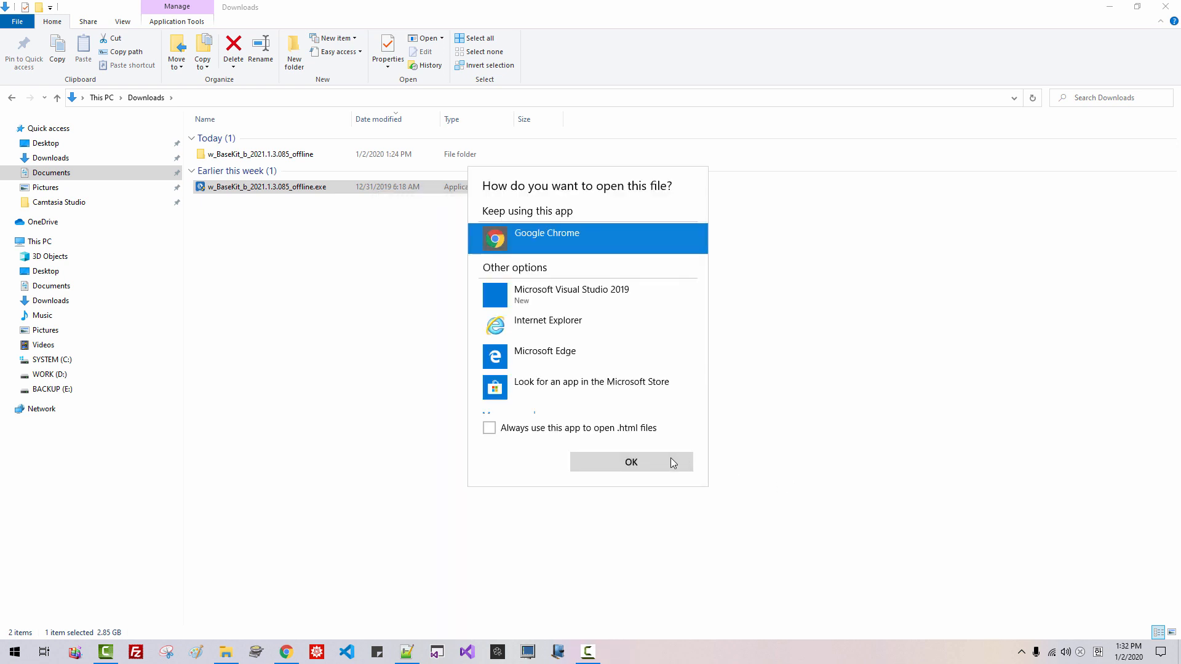
Open the oneAPI readme in Google Chrome, then close the browser window
{"action": "left_click", "coordinate": [631, 461]}
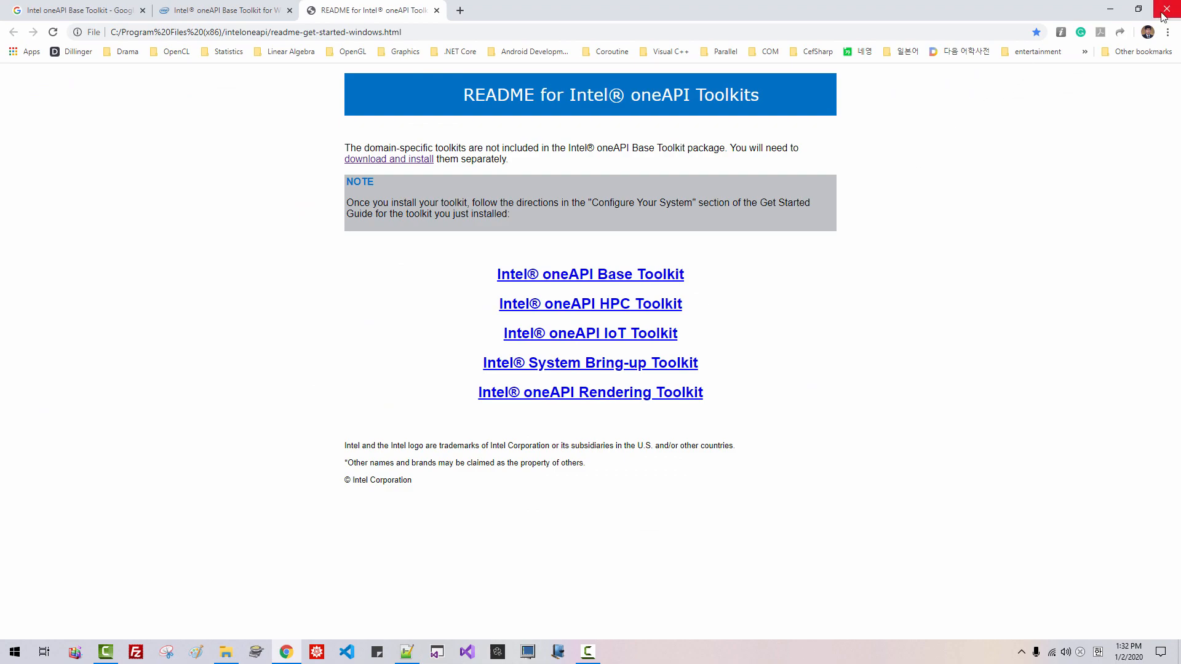
{"action": "left_click", "coordinate": [1166, 8]}
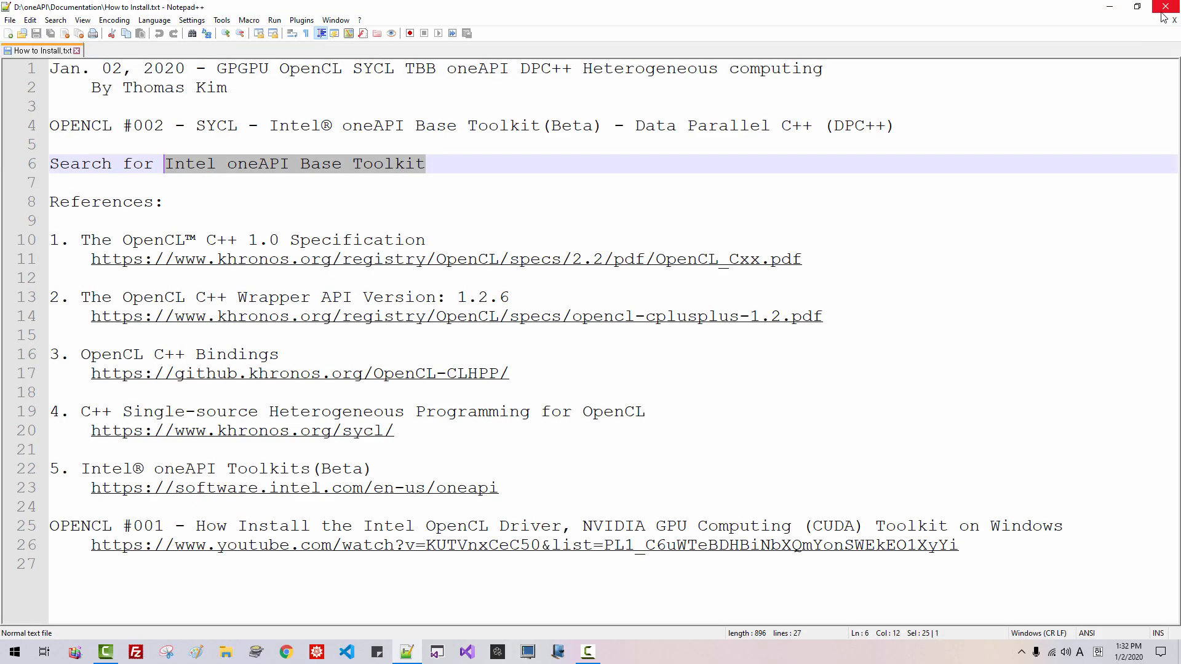
{"action": "mouse_move", "coordinate": [1165, 8]}
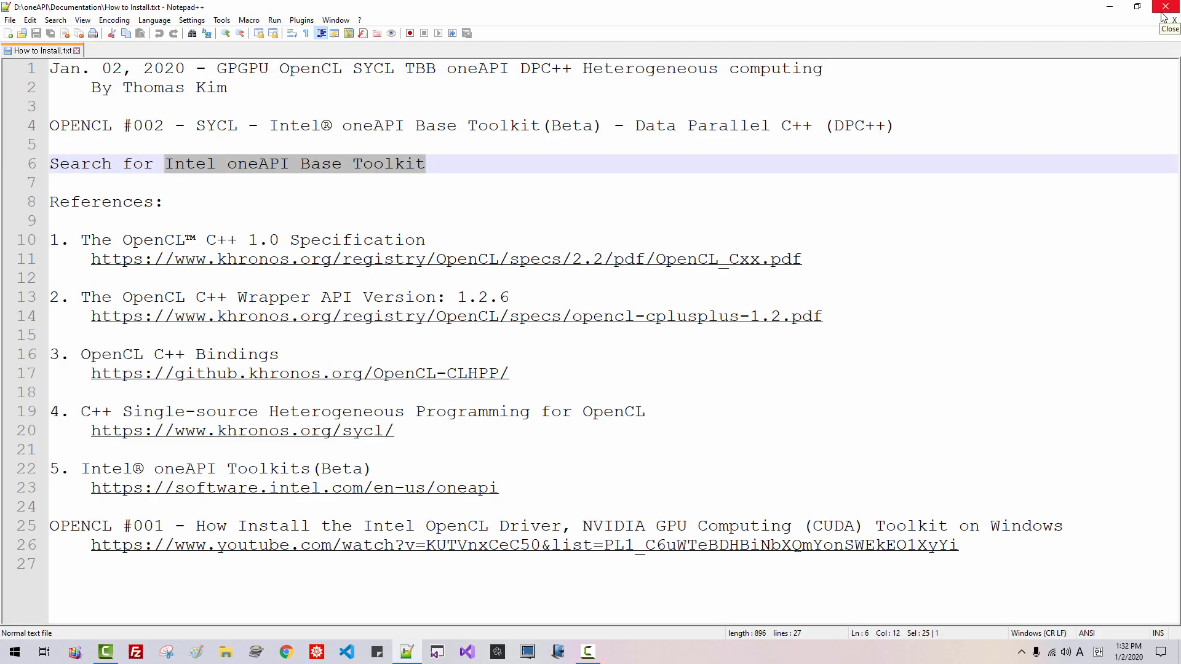
{"action": "mouse_move", "coordinate": [1157, 22]}
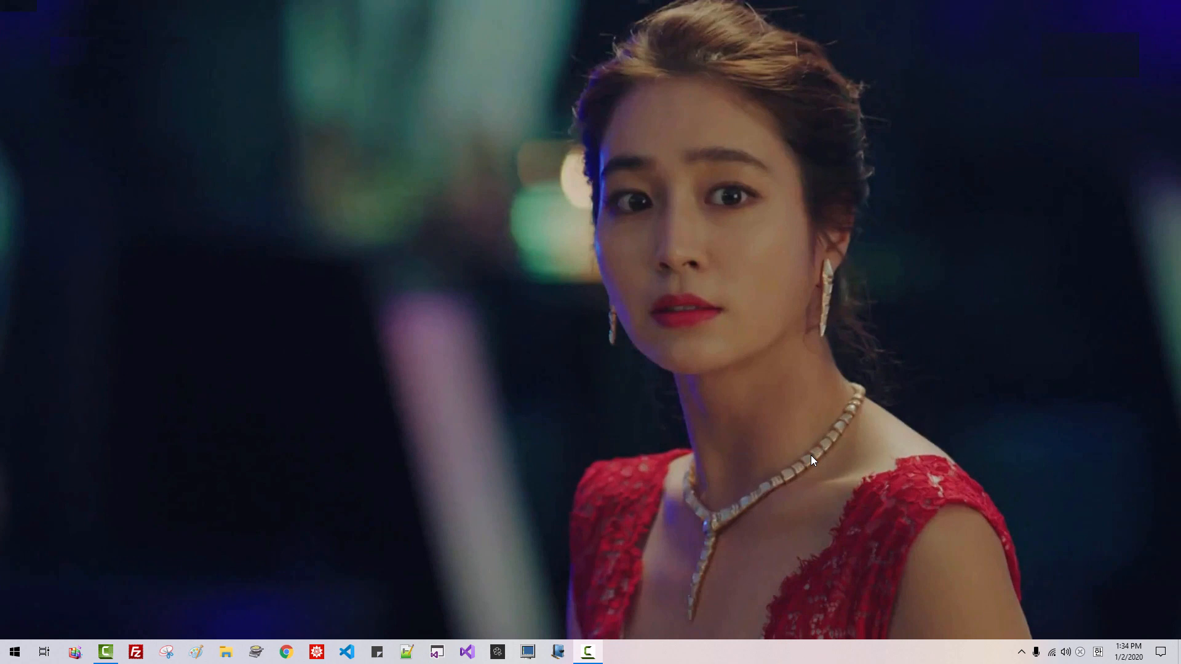
{"action": "mouse_move", "coordinate": [472, 648]}
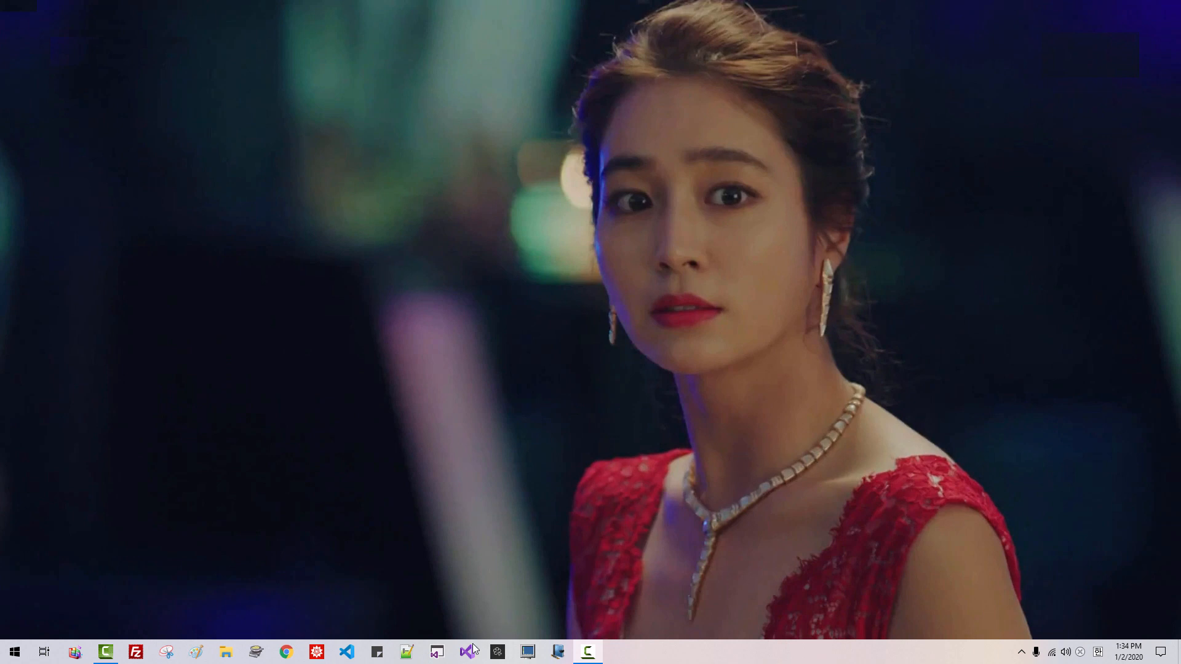
Launch Visual Studio 2019 and open the File menu's New choices
{"action": "left_click", "coordinate": [467, 652]}
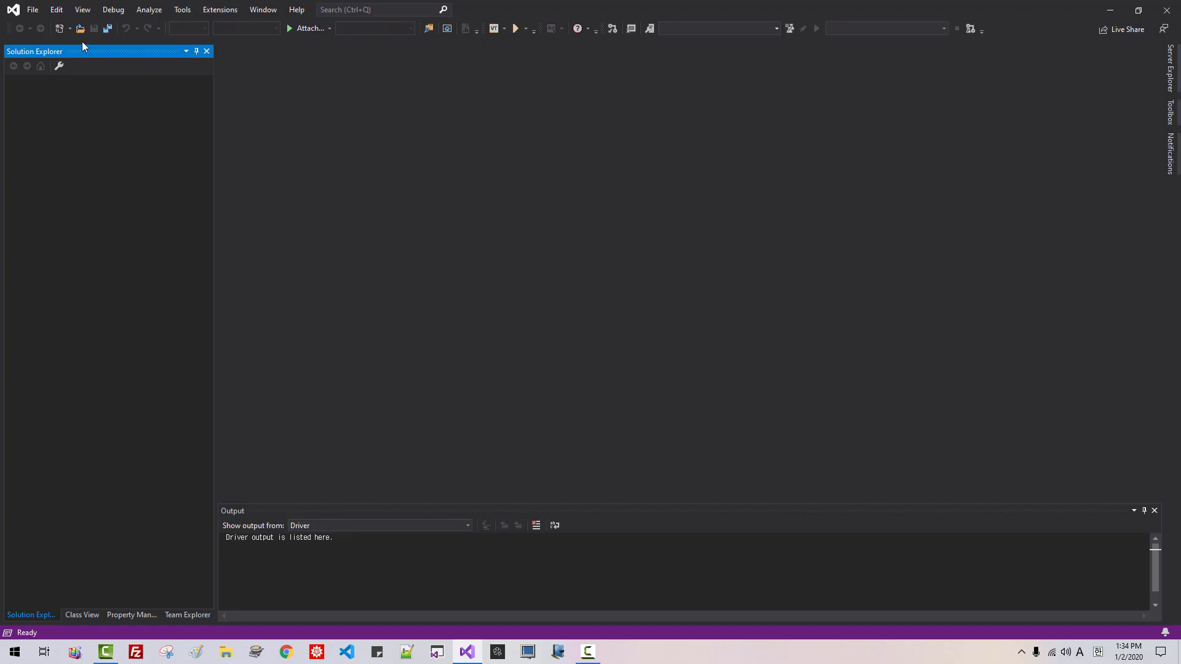
{"action": "left_click", "coordinate": [32, 9]}
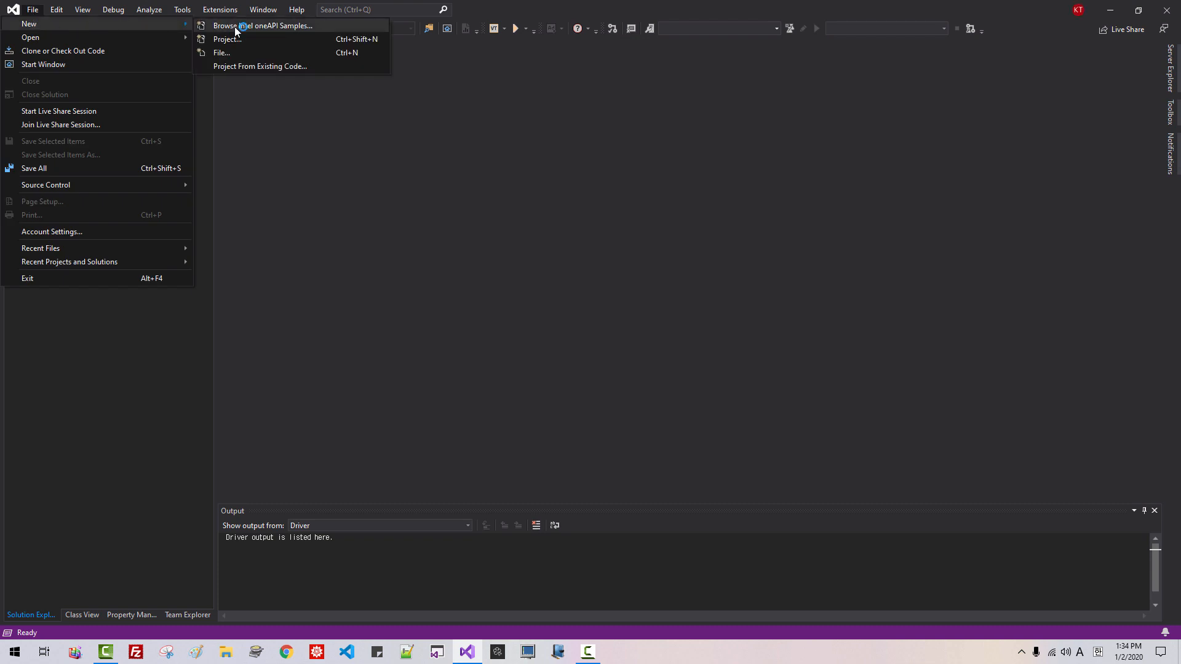
Browse the Intel oneAPI samples and choose the oneTBB tbb-task-sycl sample under the Base Toolkit
{"action": "left_click", "coordinate": [263, 25]}
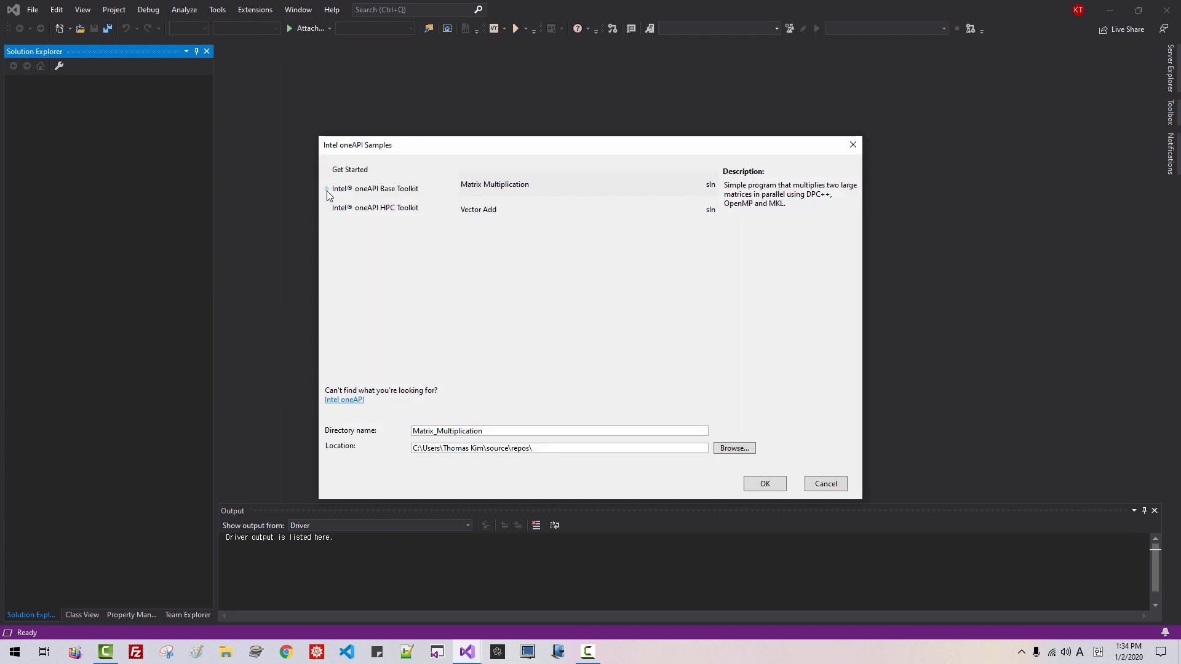
{"action": "left_click", "coordinate": [327, 188]}
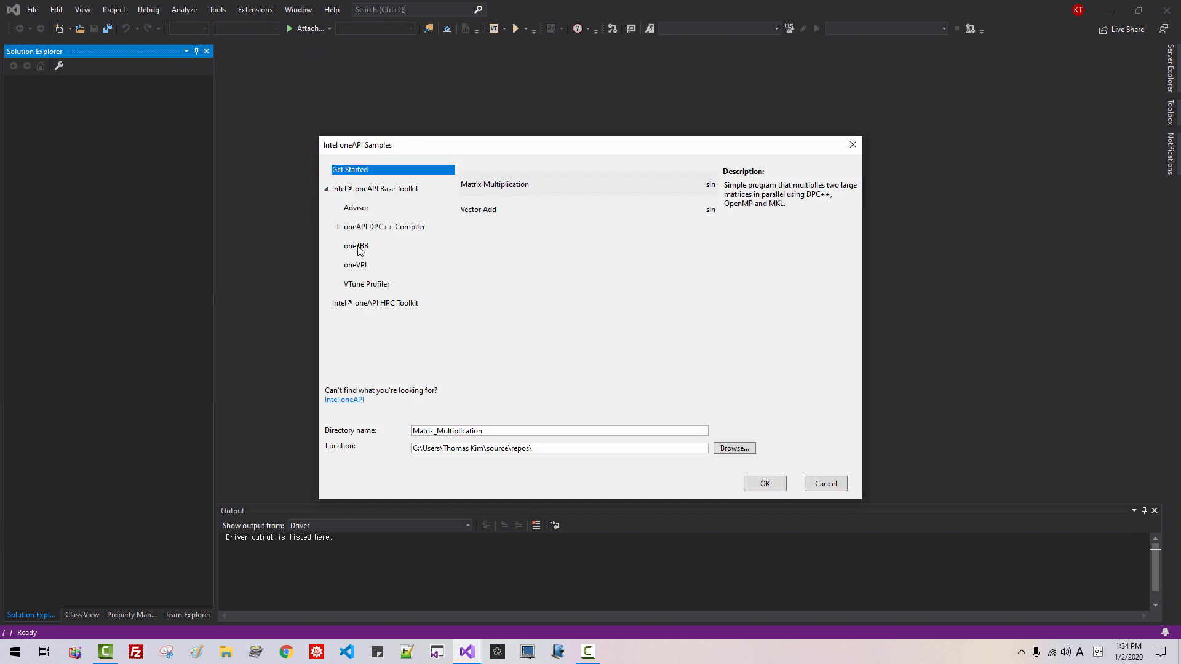
{"action": "left_click", "coordinate": [356, 246]}
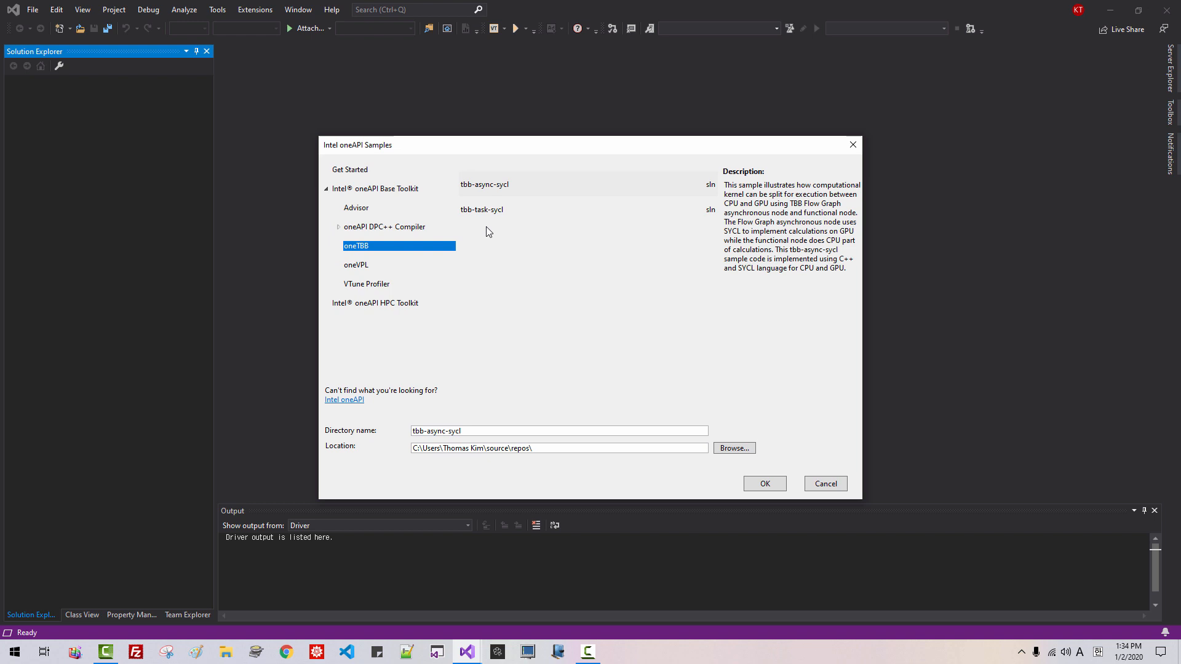
{"action": "left_click", "coordinate": [481, 209]}
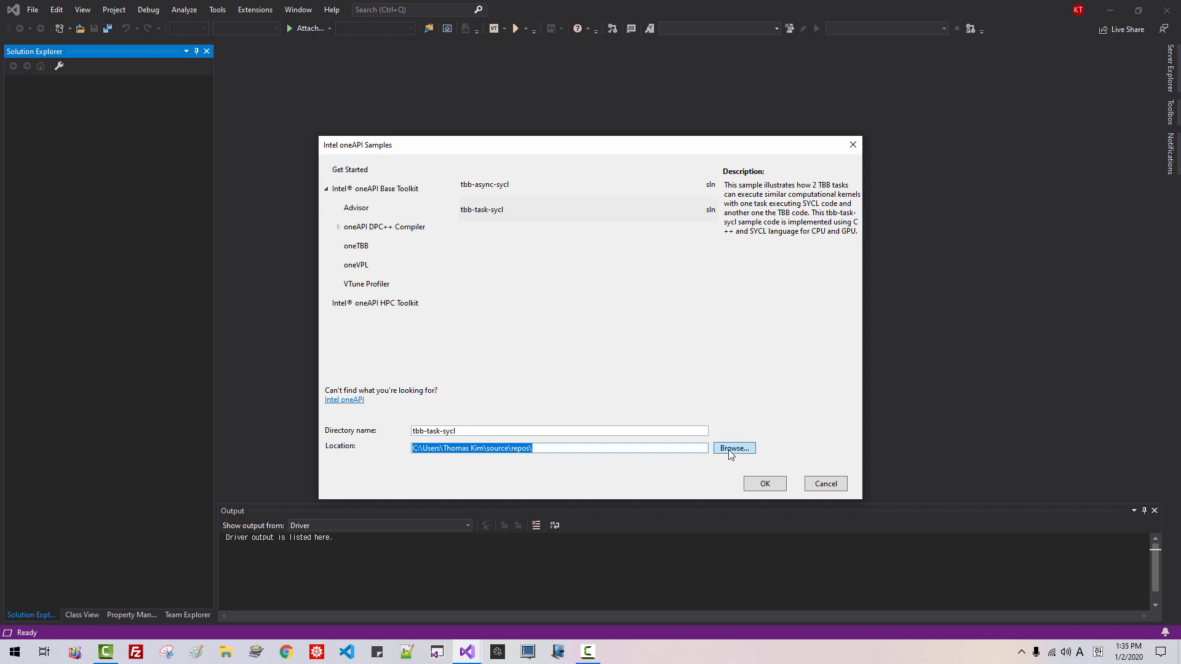
Set the sample location to D:\DevSoft\Tutorials\sycl_opencl_gpgpu through the Browse For Folder dialog
{"action": "left_click", "coordinate": [733, 448]}
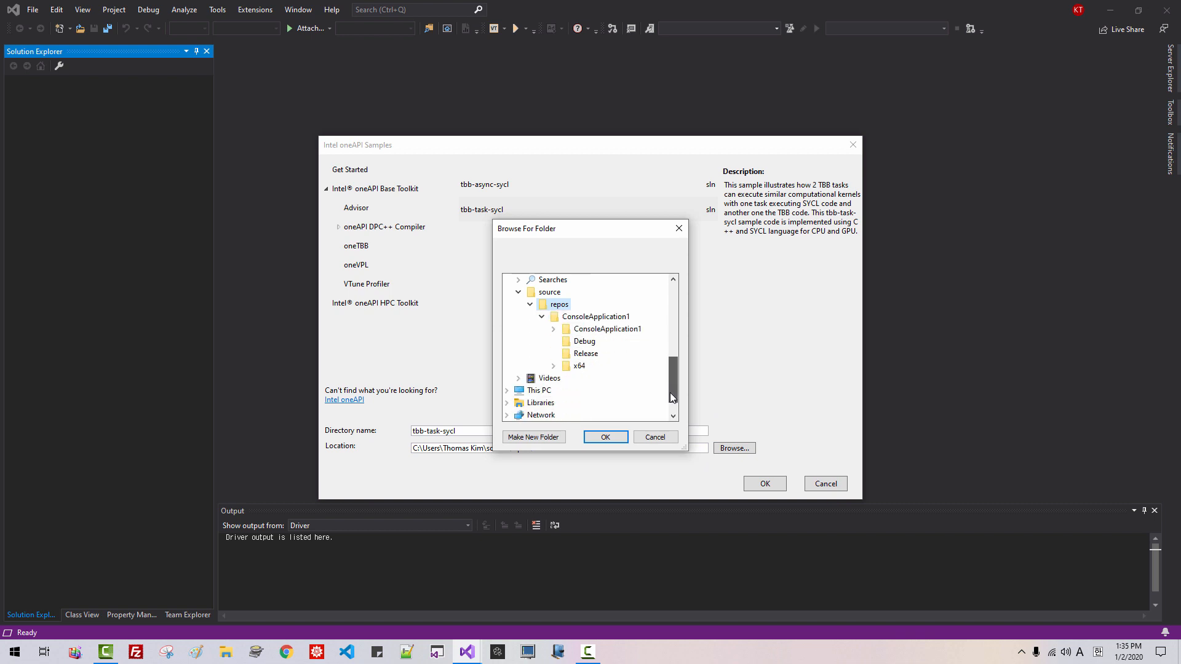
{"action": "scroll", "scroll_direction": "down", "scroll_amount": 3}
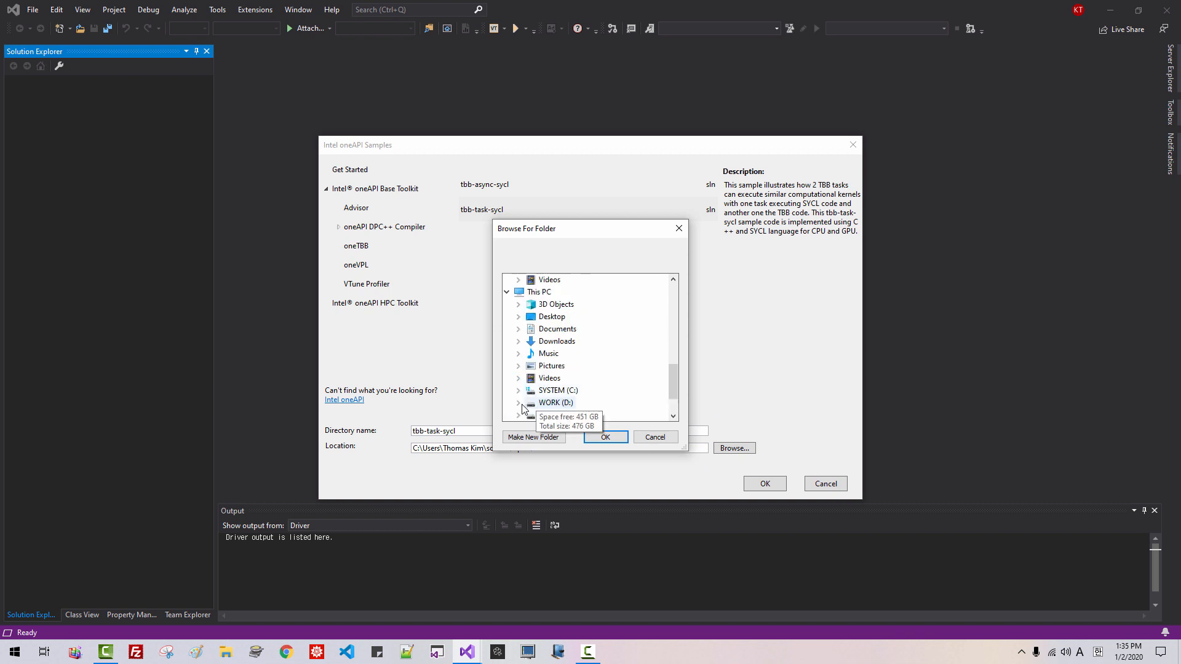
{"action": "left_click", "coordinate": [518, 402]}
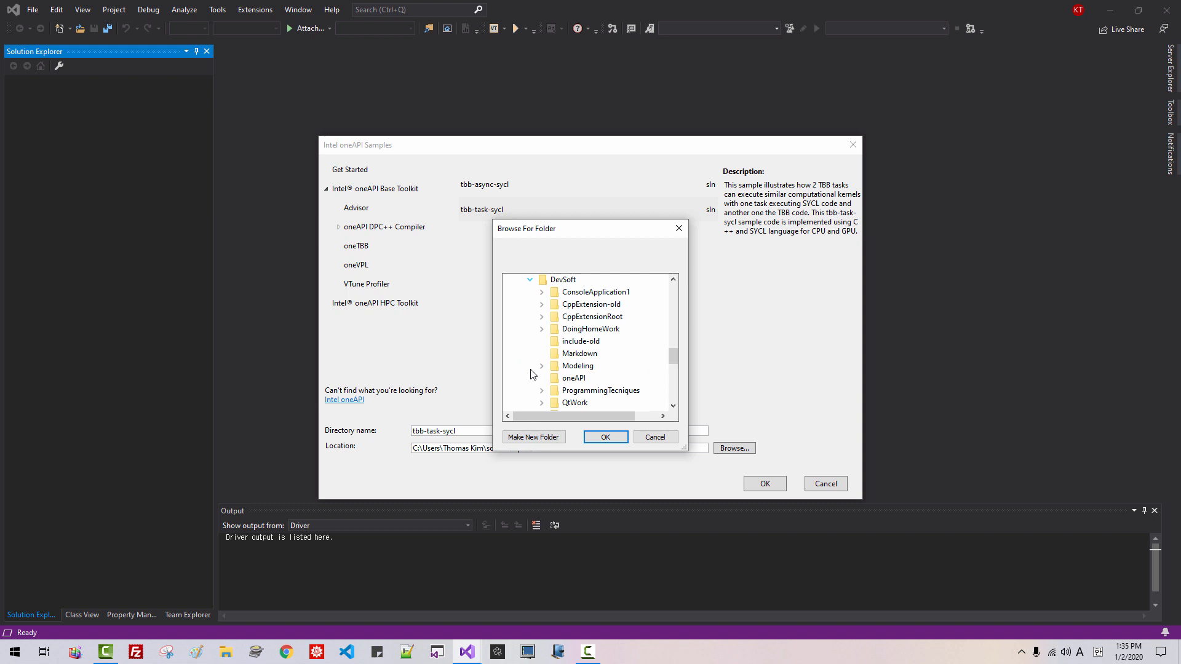
{"action": "scroll", "scroll_direction": "down", "scroll_amount": 3}
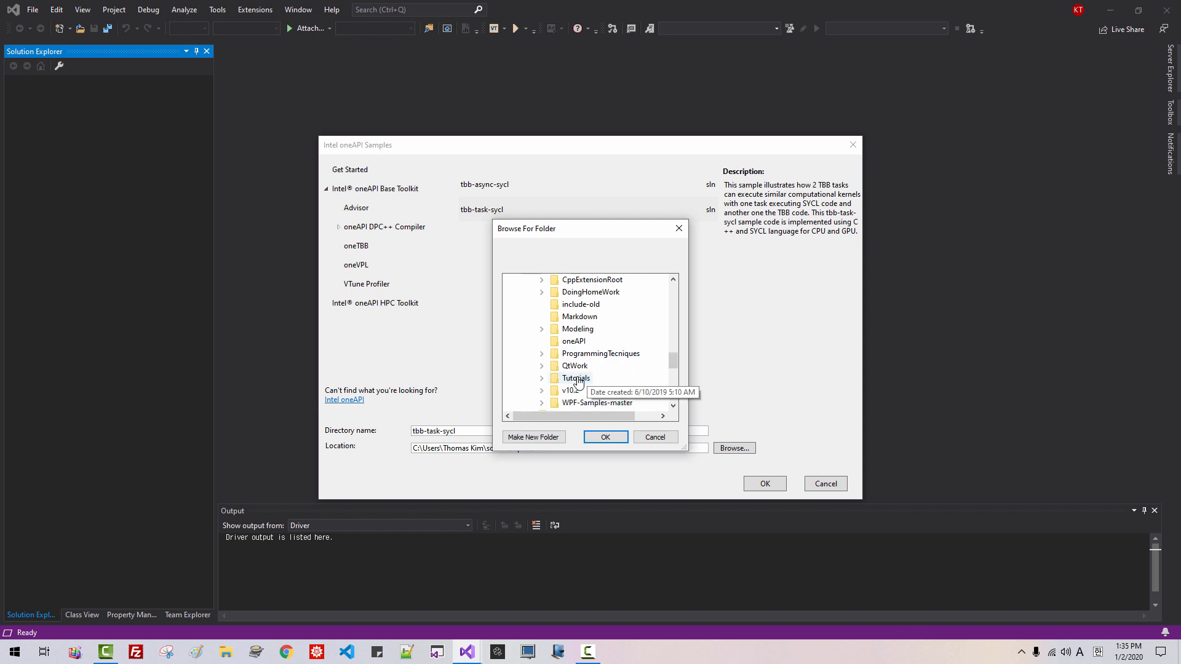
{"action": "scroll", "scroll_direction": "down", "scroll_amount": 3}
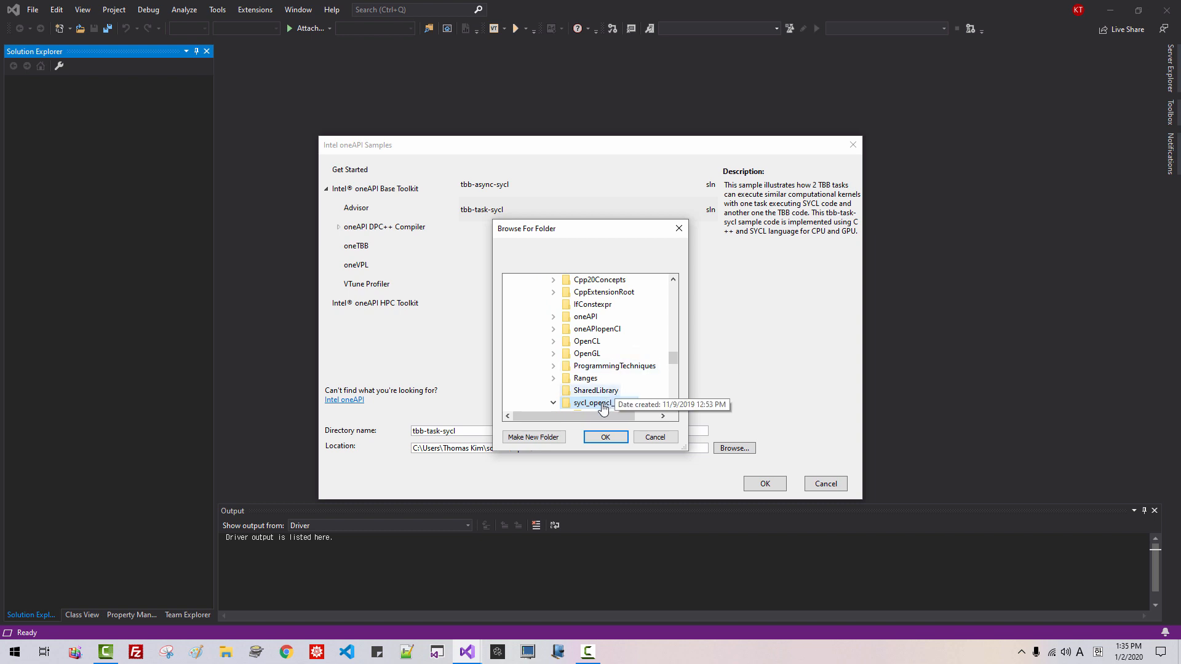
{"action": "left_click", "coordinate": [553, 404]}
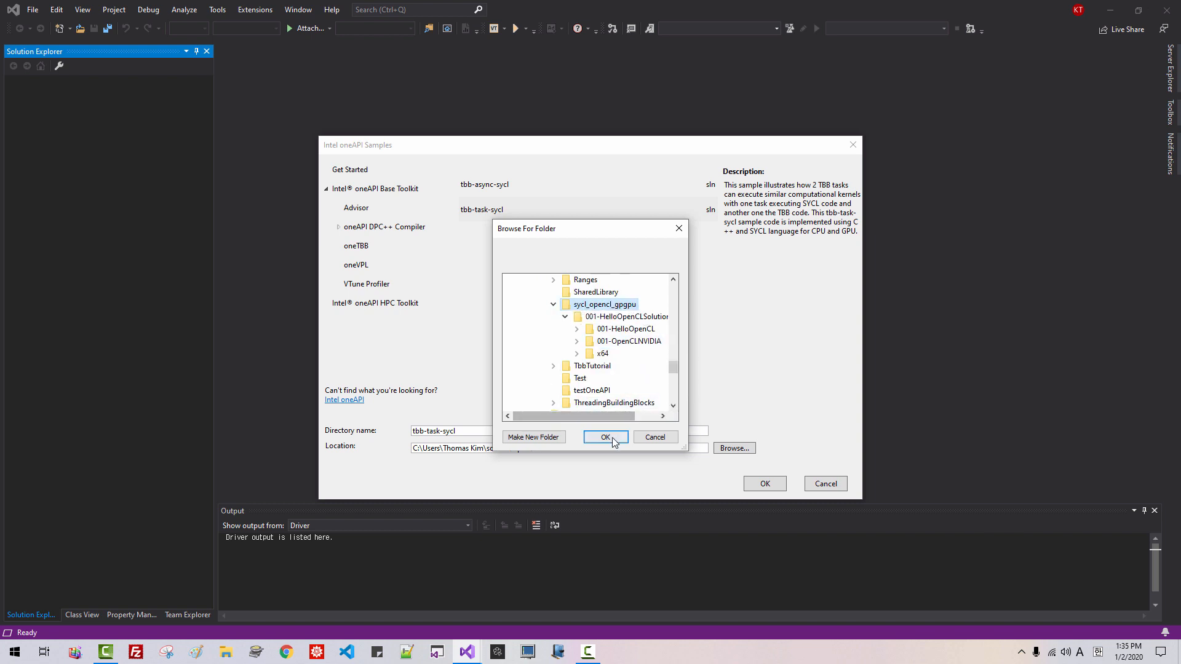
{"action": "left_click", "coordinate": [605, 438]}
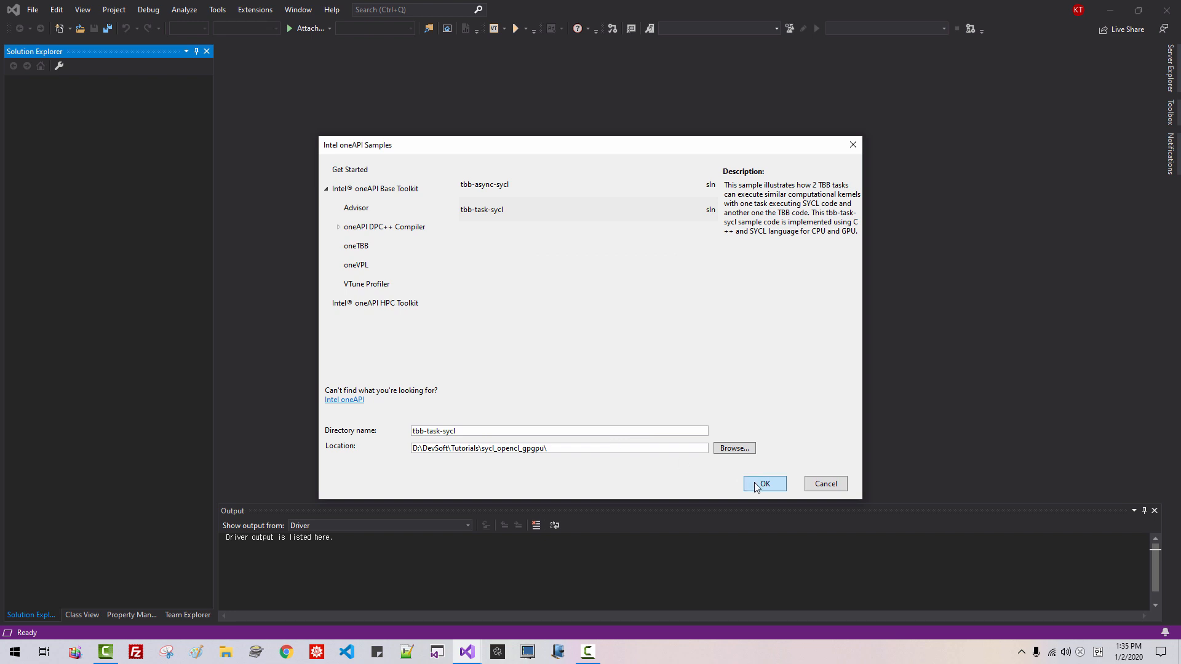
Create the tbb-task-sycl project and attempt a debug run, declining to run the last successful build after the SDK error
{"action": "left_click", "coordinate": [763, 483]}
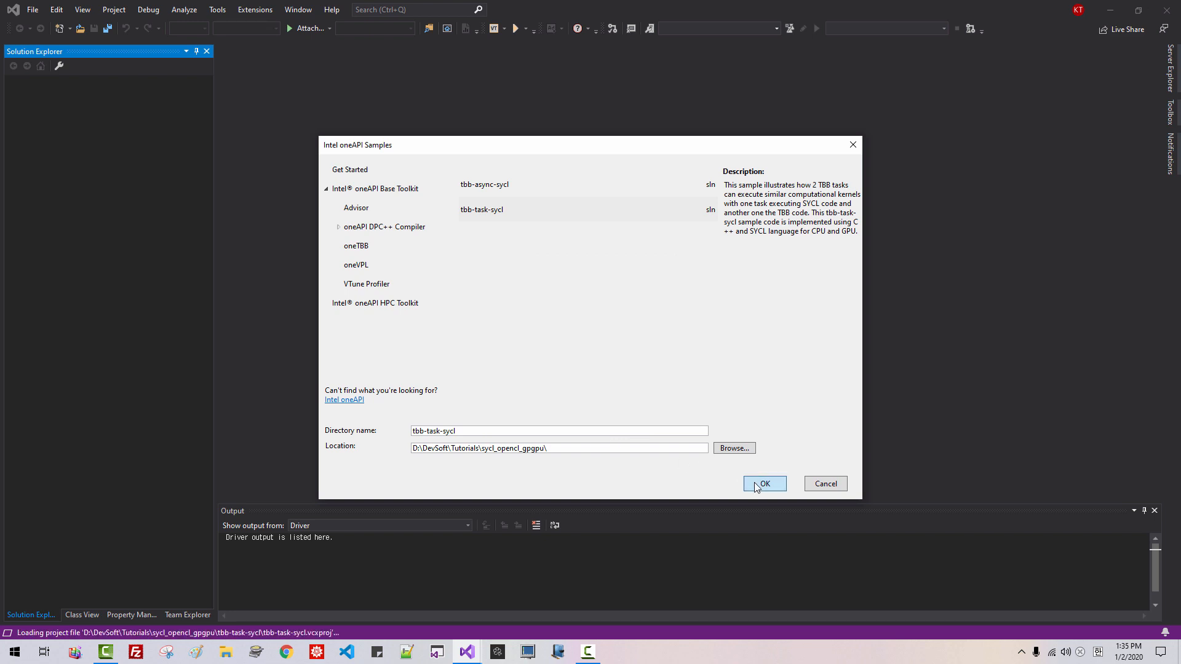
{"action": "left_click", "coordinate": [764, 484]}
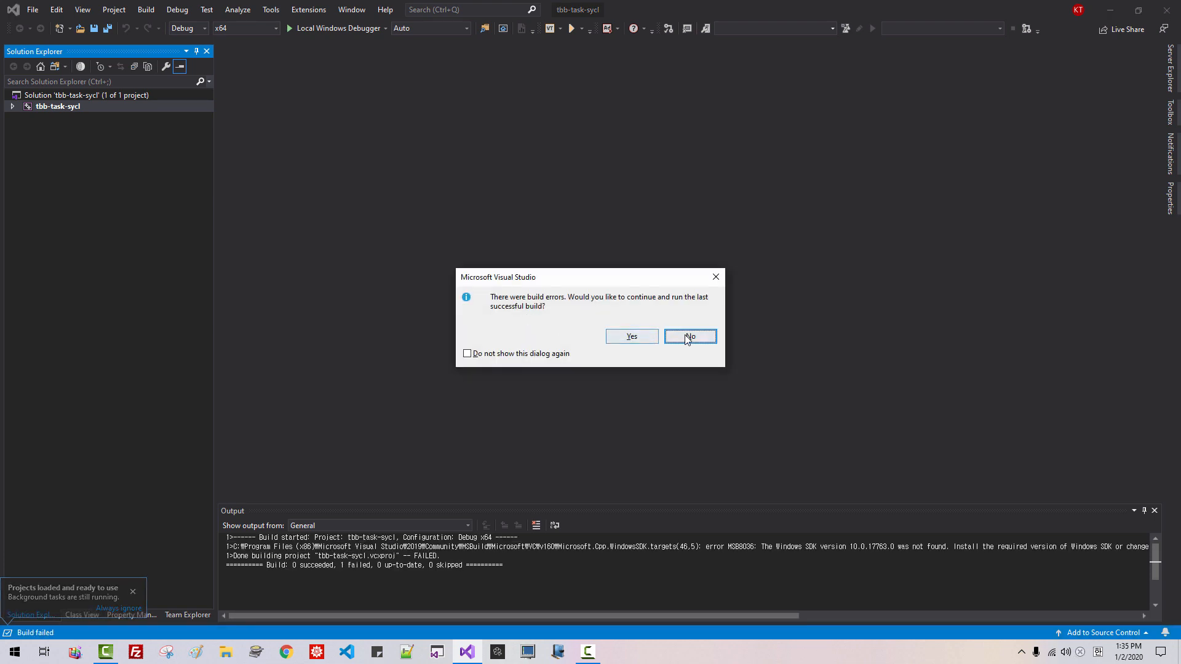
{"action": "left_click", "coordinate": [689, 335]}
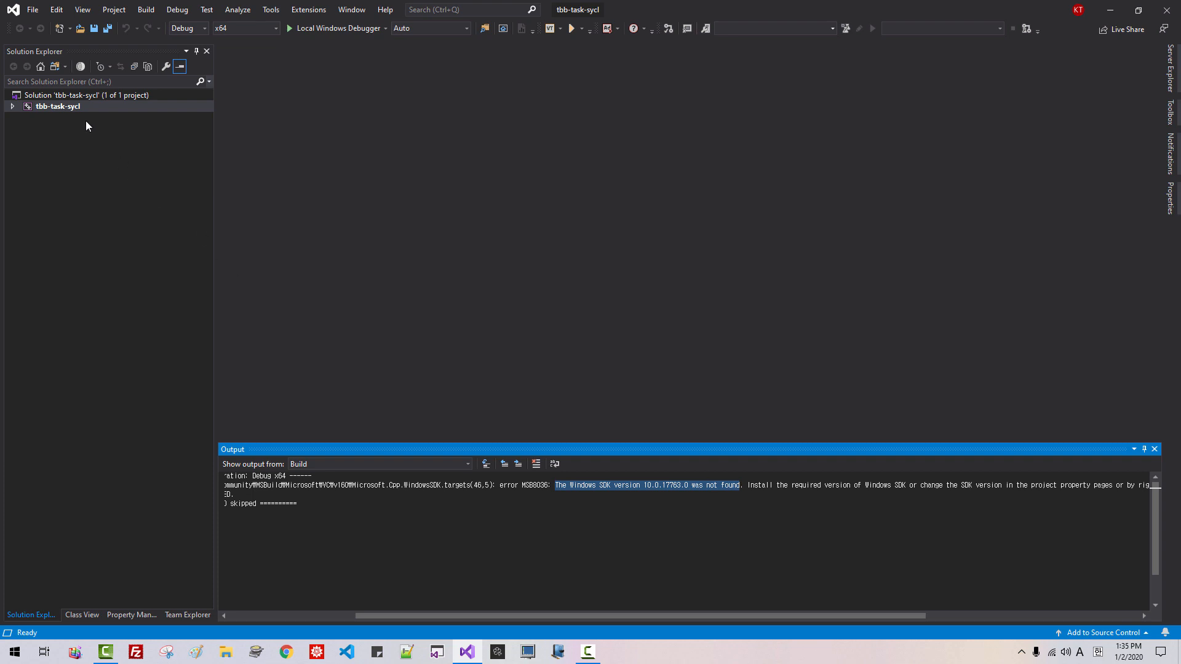
{"action": "right_click", "coordinate": [58, 106]}
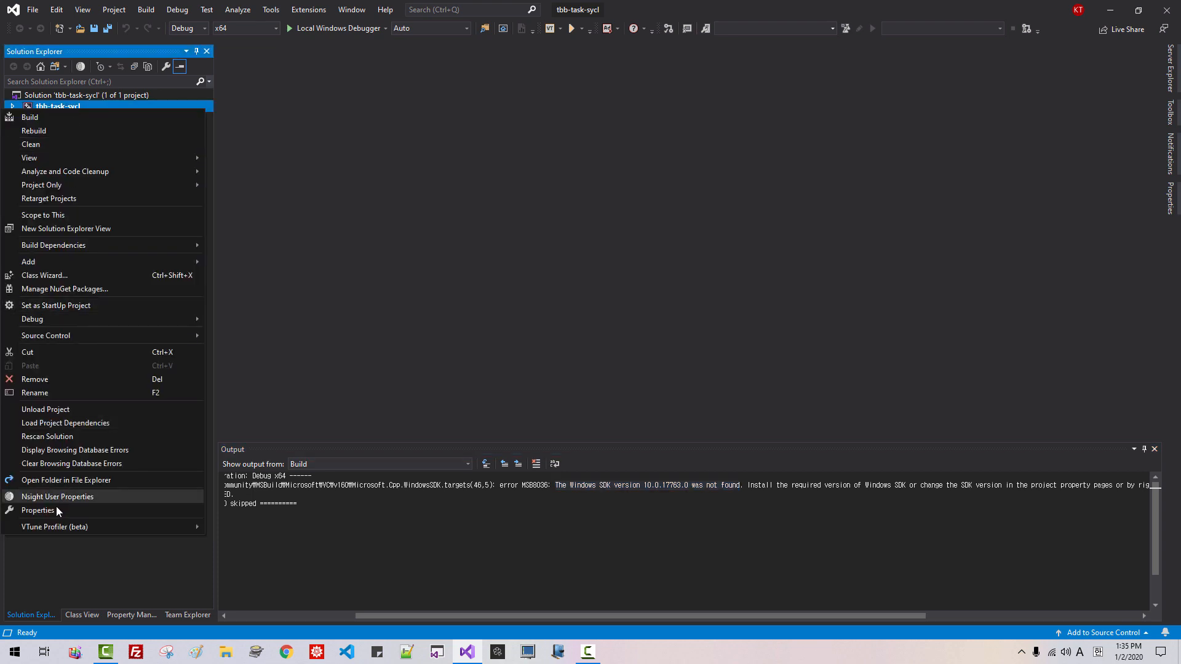
In the project properties, set Windows SDK Version to 10.0 (latest installed version) and apply it
{"action": "left_click", "coordinate": [38, 509]}
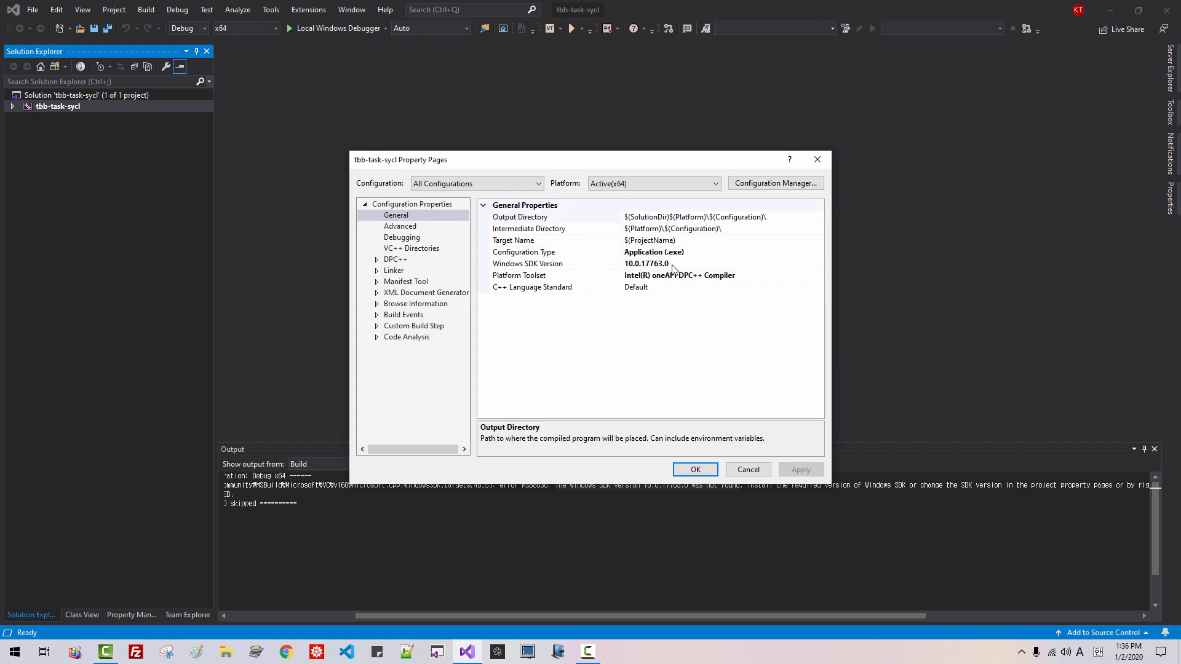
{"action": "left_click", "coordinate": [818, 263]}
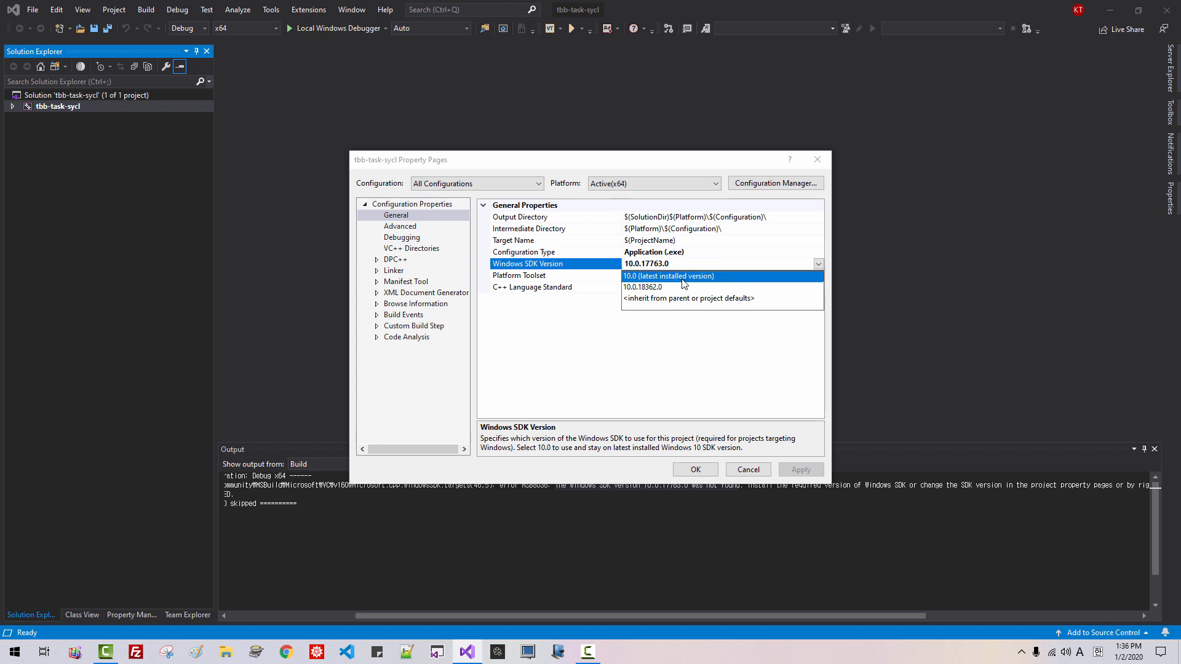
{"action": "left_click", "coordinate": [666, 275]}
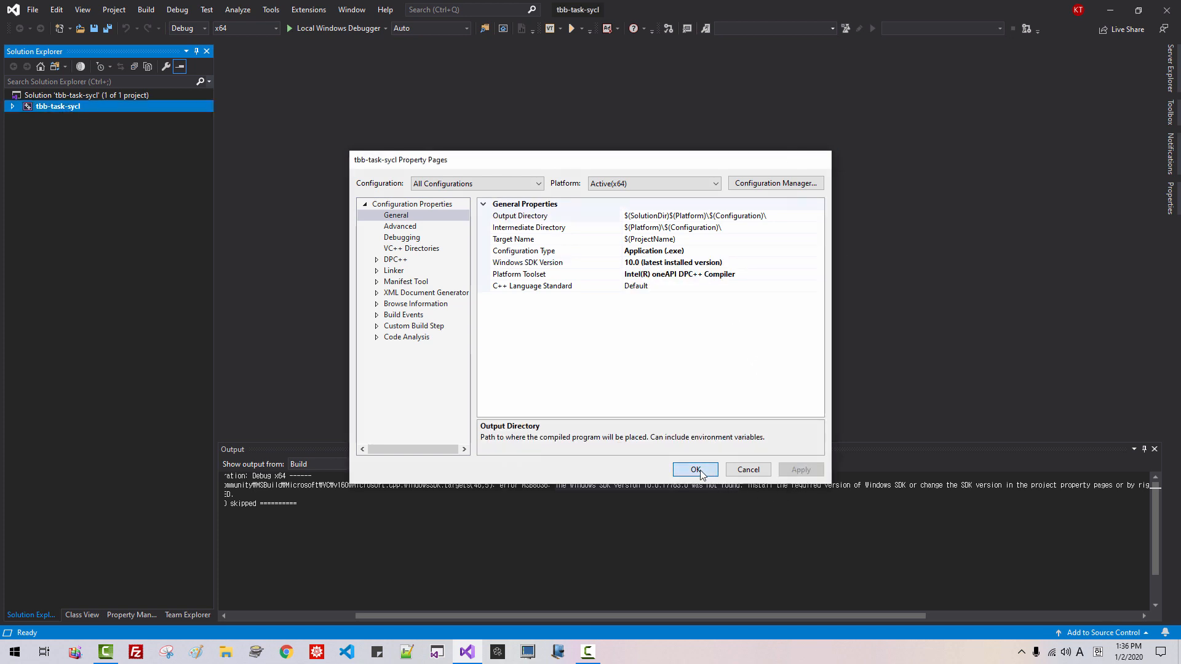
{"action": "left_click", "coordinate": [693, 469]}
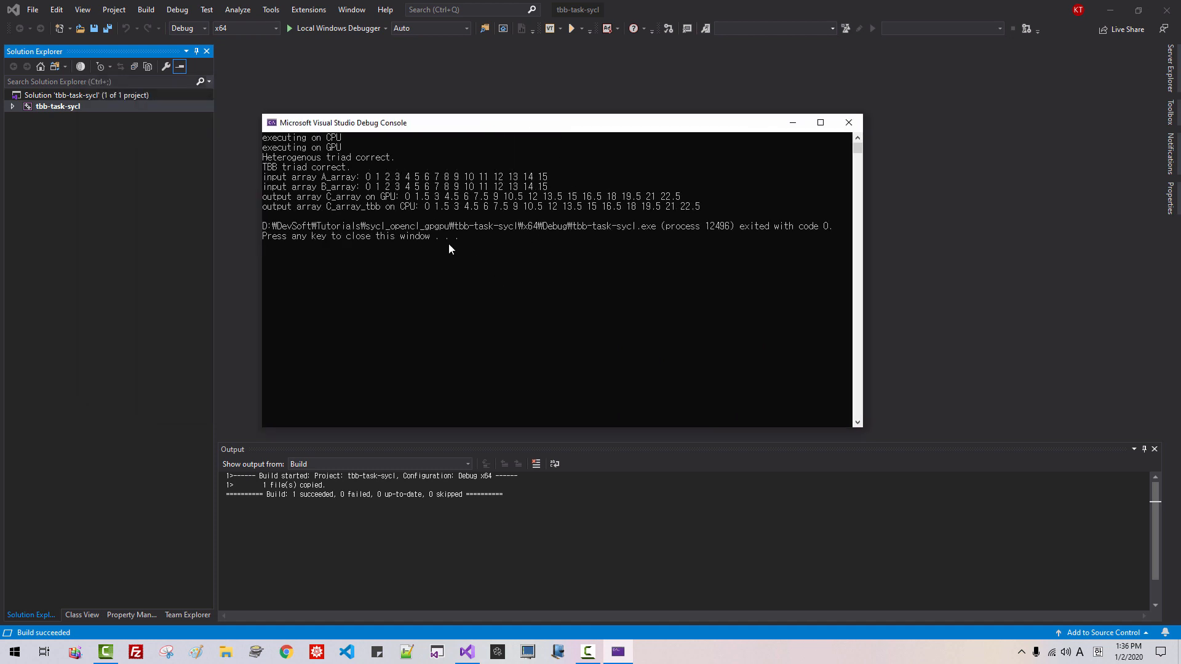
{"action": "mouse_move", "coordinate": [380, 201]}
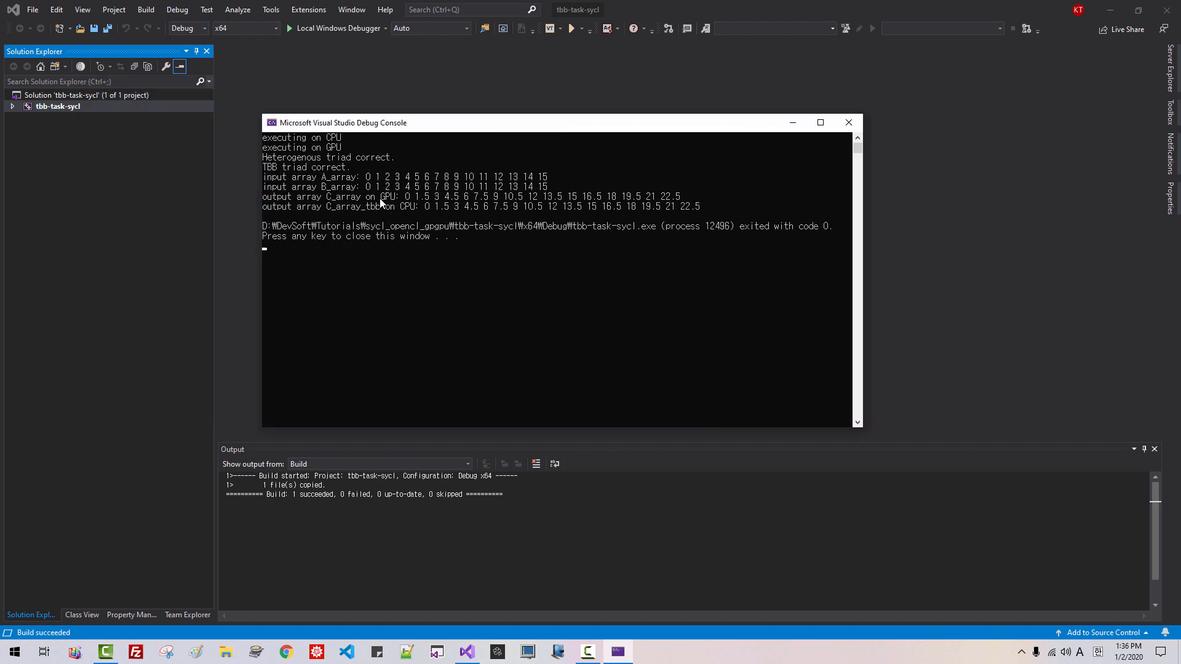
Inspect the Debug Console output, selecting part of the GPU result array line
{"action": "left_click", "coordinate": [407, 203]}
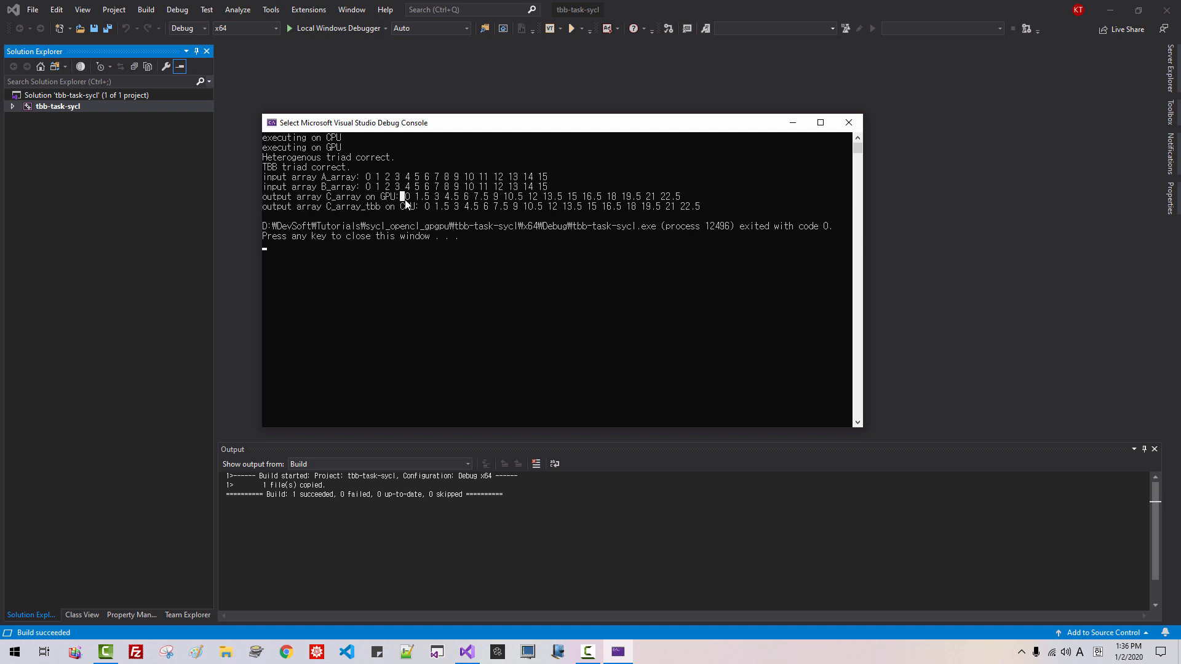
{"action": "left_click_drag", "start_coordinate": [405, 196], "coordinate": [653, 196]}
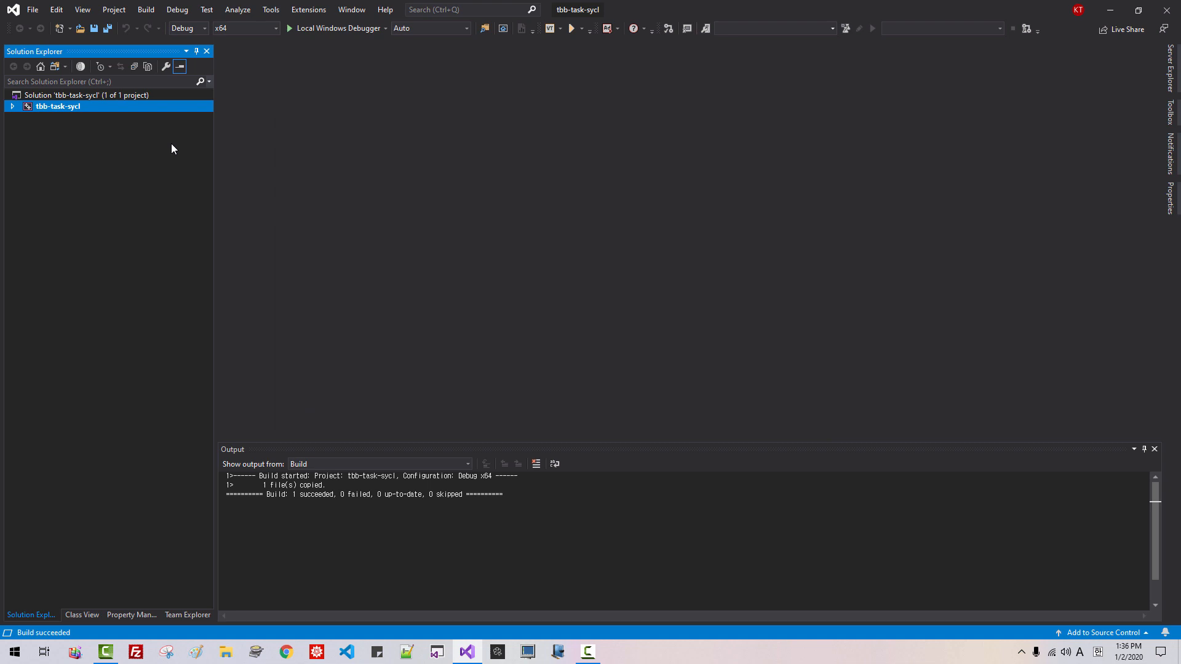
Start a new project, search templates for 'DPC' and choose DPC++ Console Application
{"action": "left_click", "coordinate": [32, 8]}
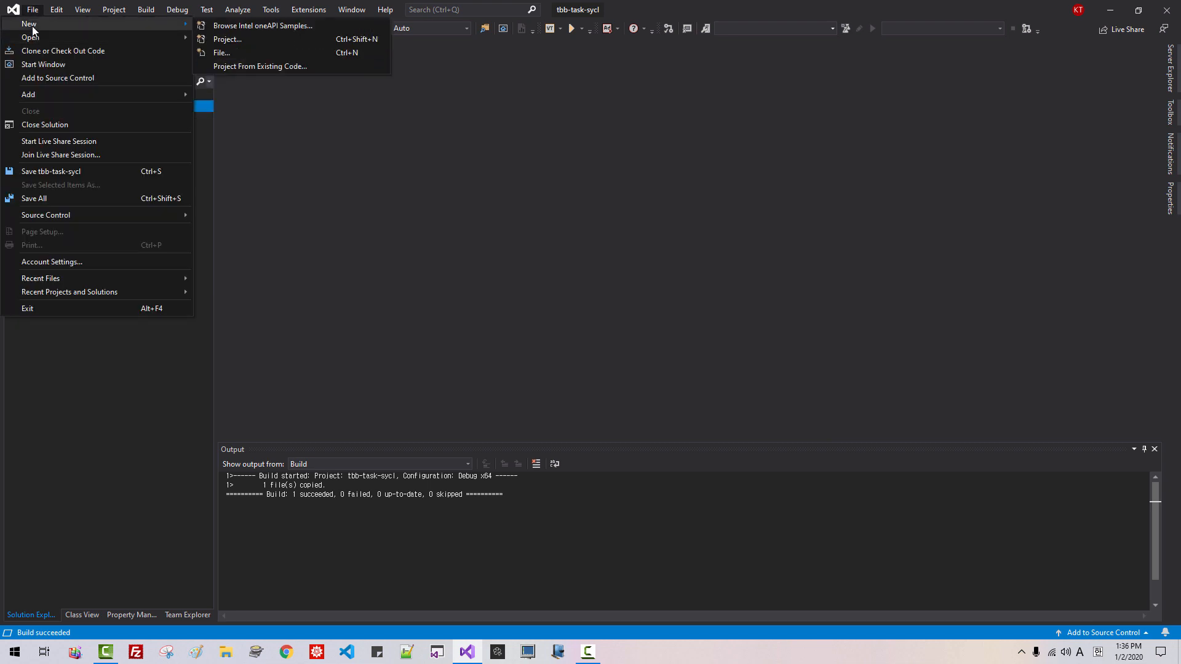
{"action": "left_click", "coordinate": [226, 38]}
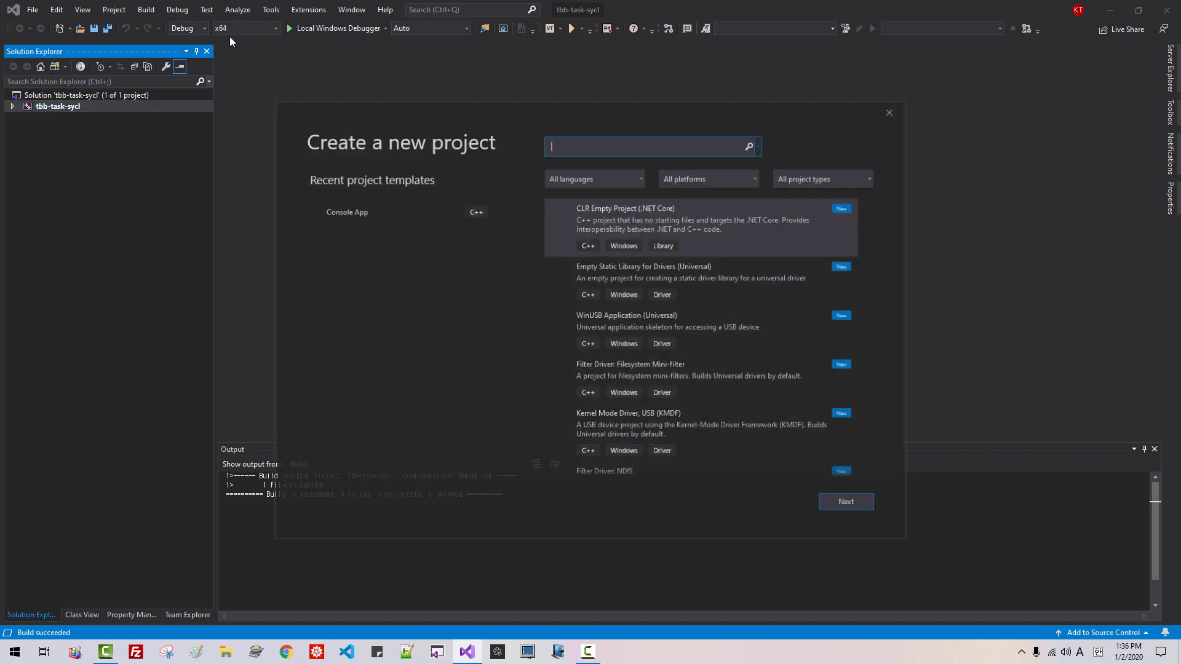
{"action": "type", "text": "D"}
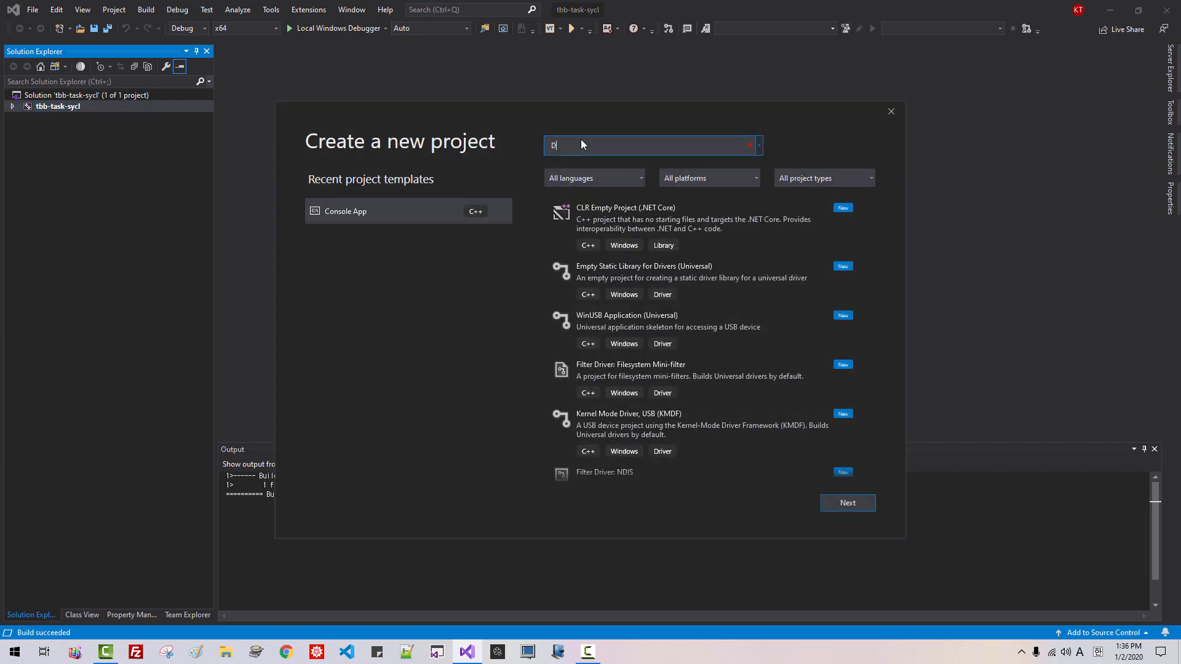
{"action": "type", "text": "PC"}
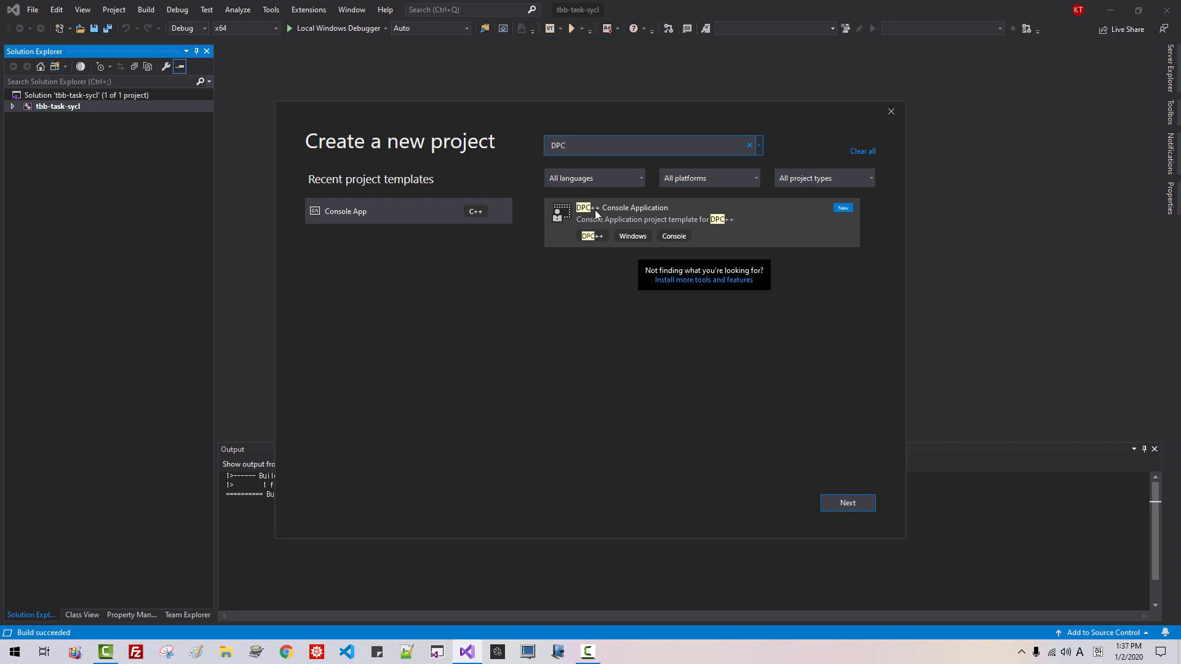
{"action": "left_click", "coordinate": [847, 502]}
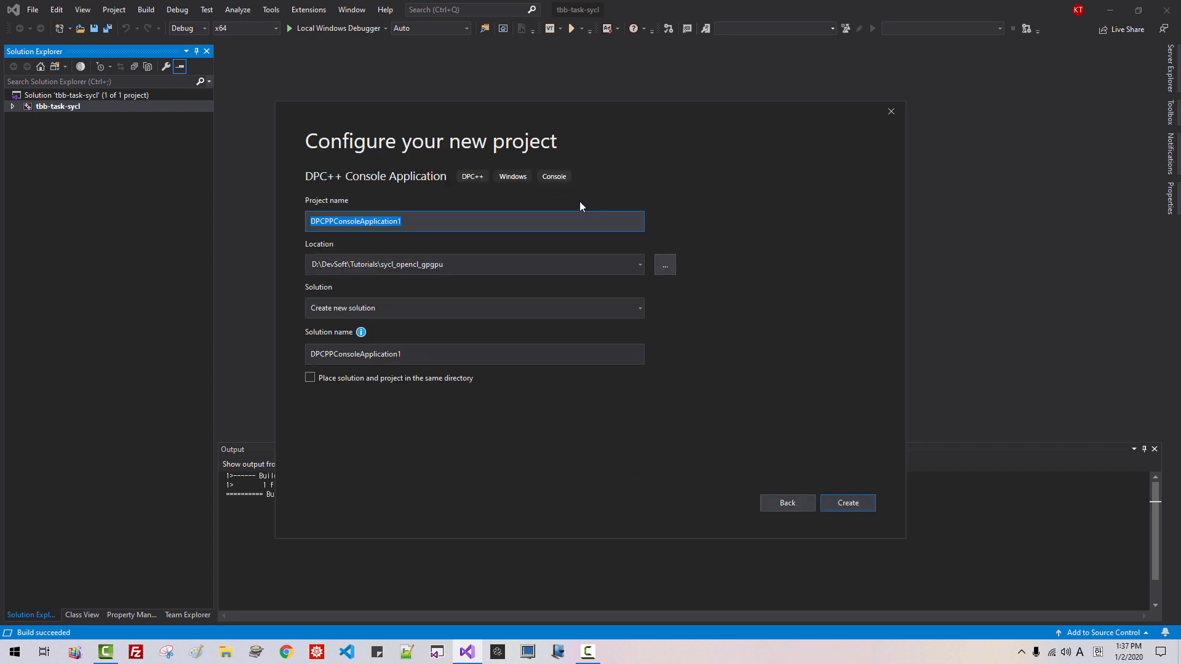
{"action": "mouse_move", "coordinate": [150, 246]}
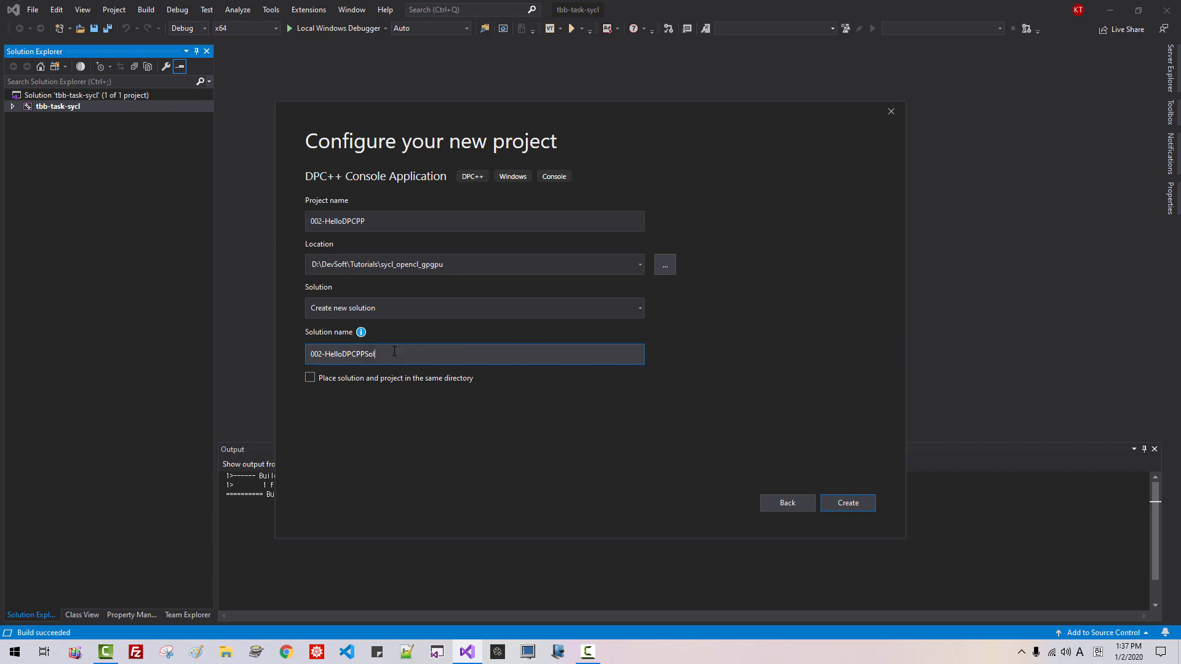
Finish the solution name 002-HelloDPCPPSolution and create the 002-HelloDPCPP project
{"action": "type", "text": "ution"}
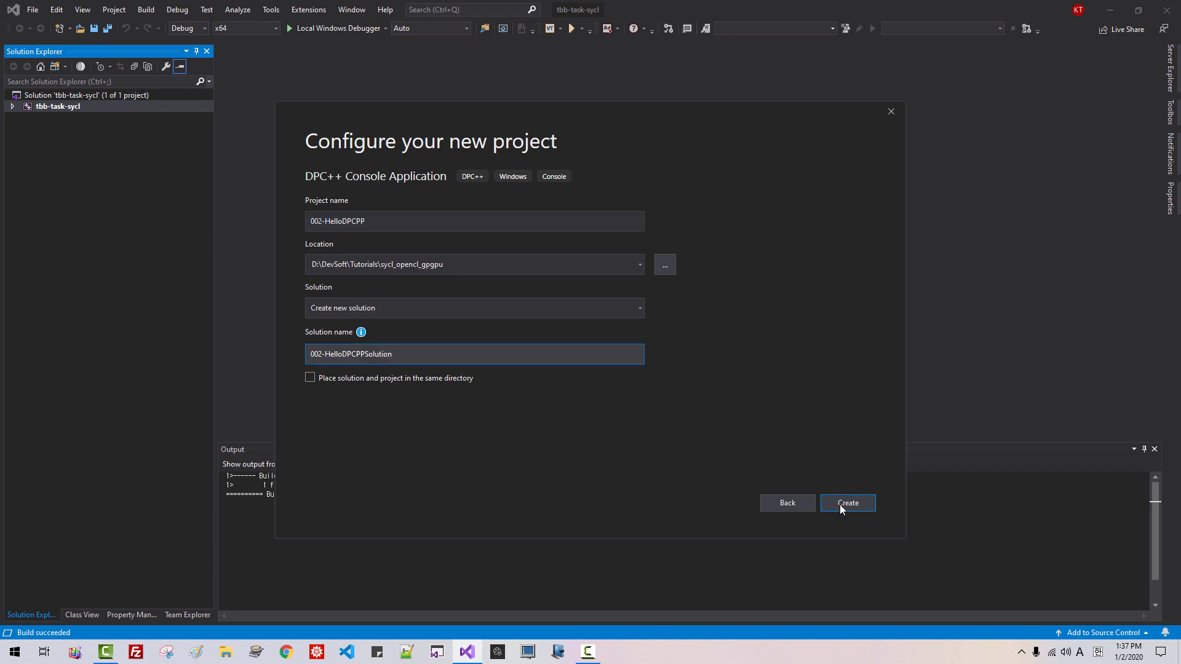
{"action": "left_click", "coordinate": [846, 503]}
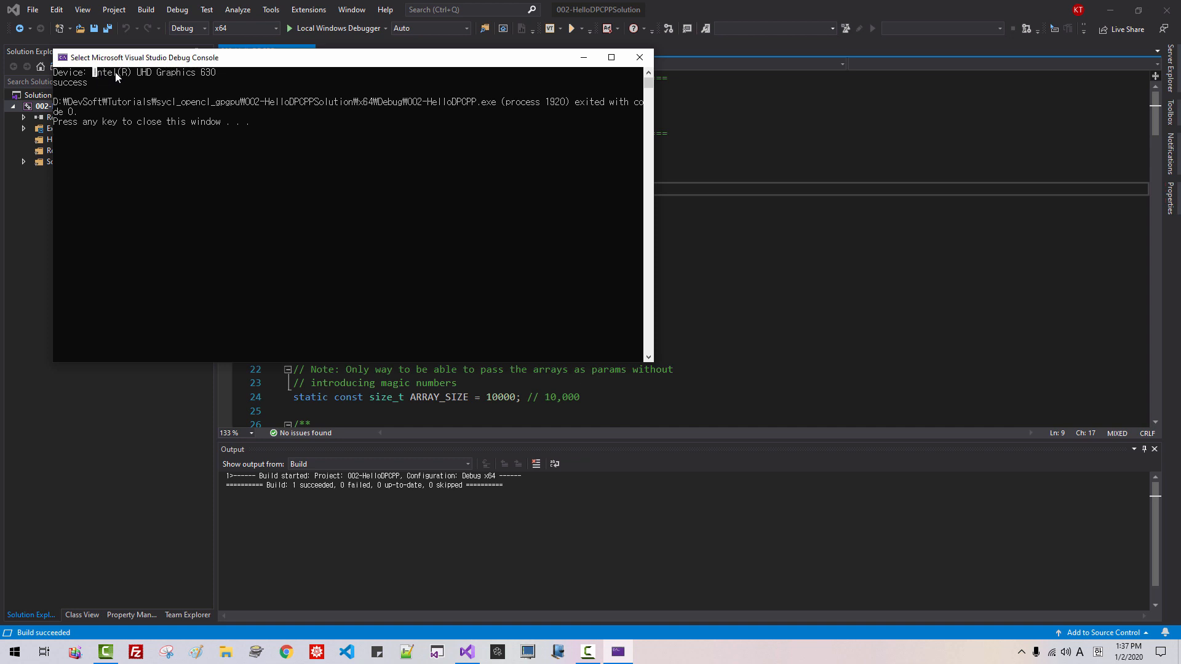
{"action": "mouse_move", "coordinate": [72, 85]}
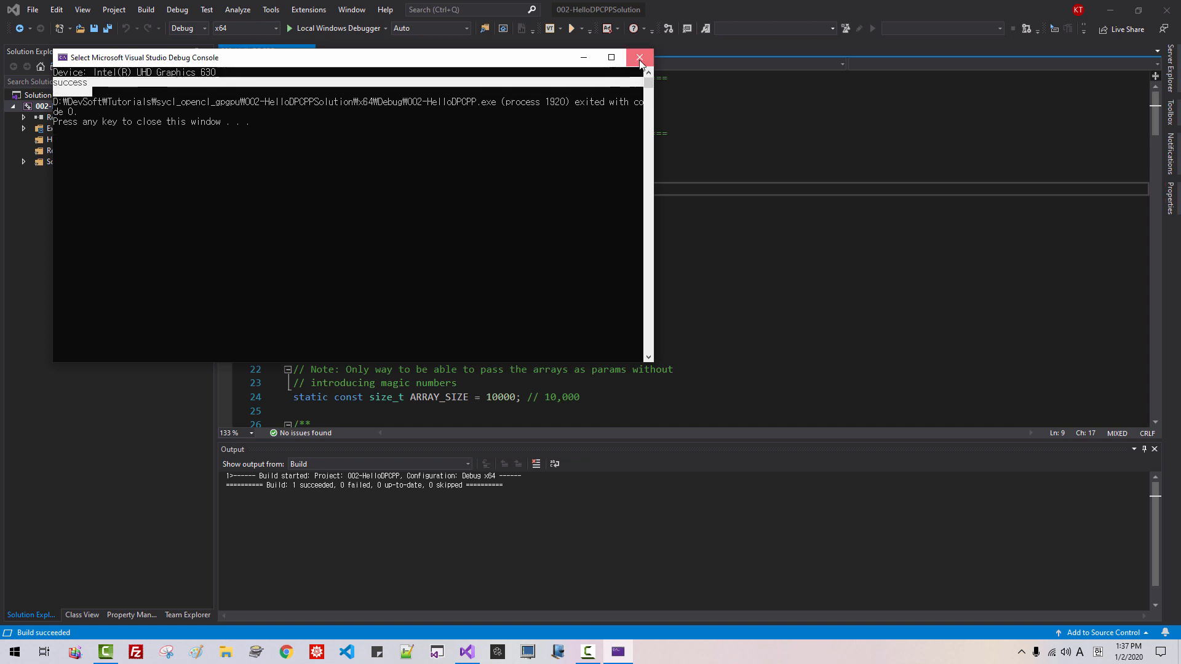
Close the 002-HelloDPCPP debug console after checking its output
{"action": "left_click", "coordinate": [640, 58]}
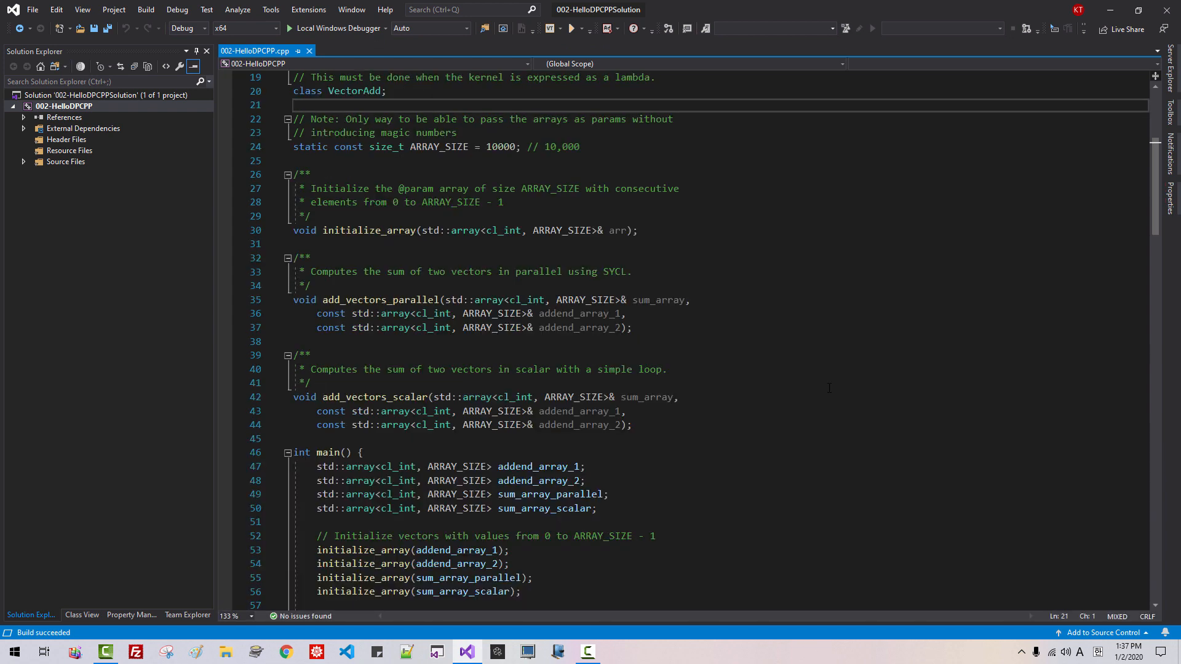
{"action": "scroll", "scroll_direction": "down", "scroll_amount": 3}
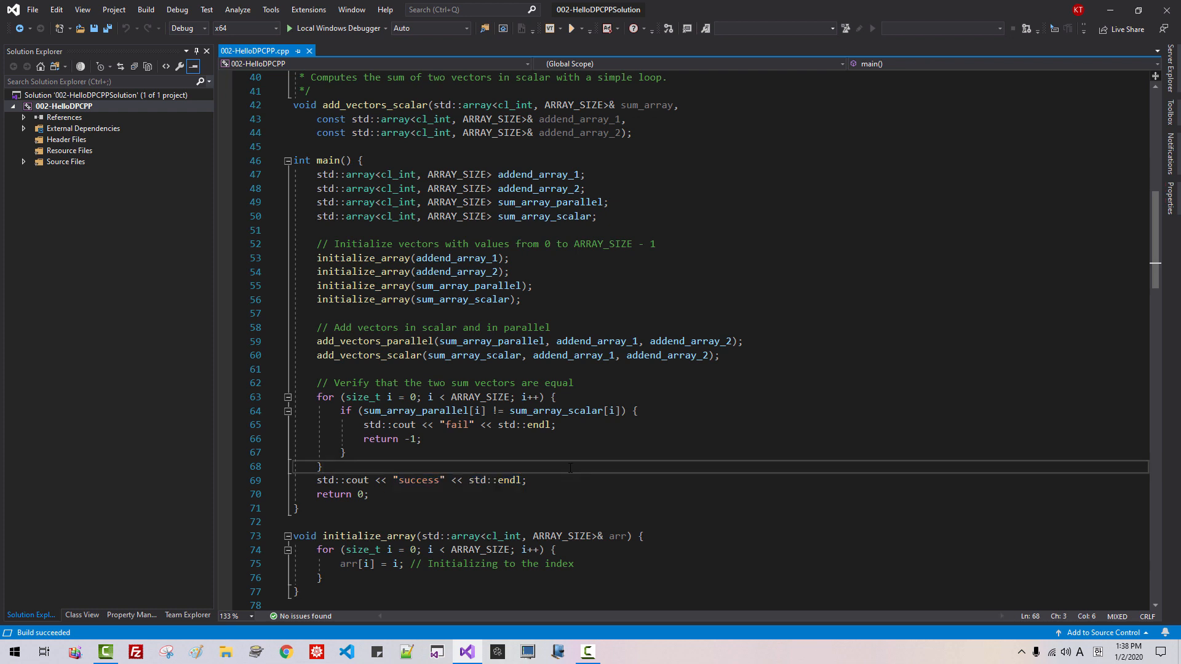
{"action": "left_click", "coordinate": [321, 465]}
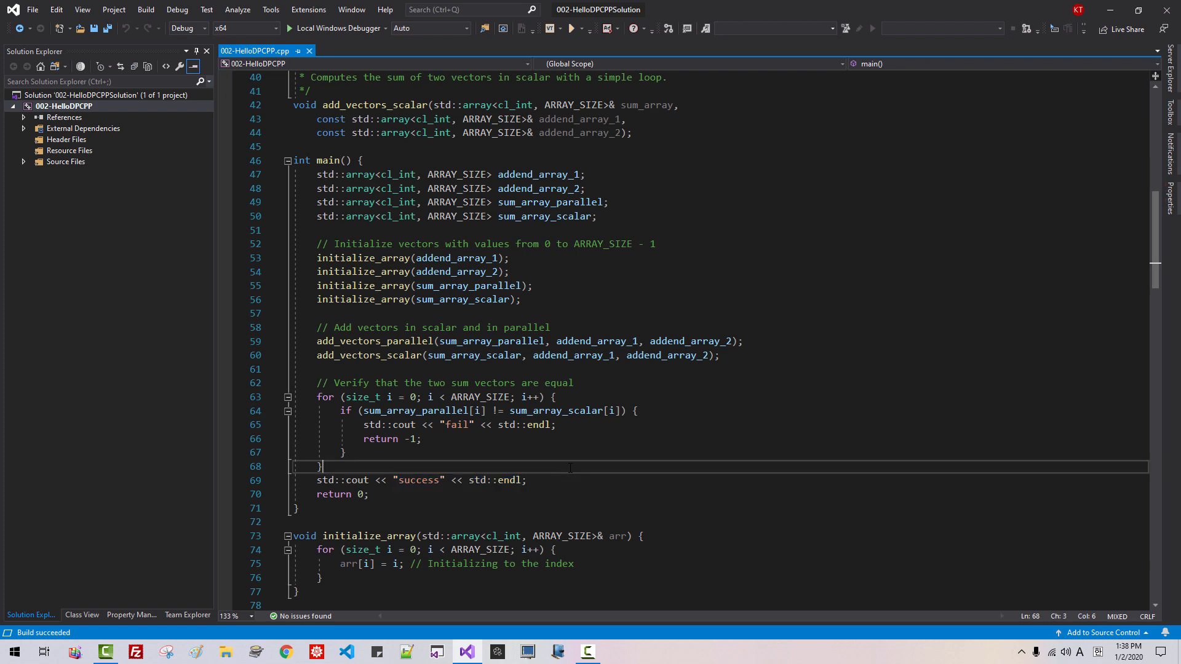